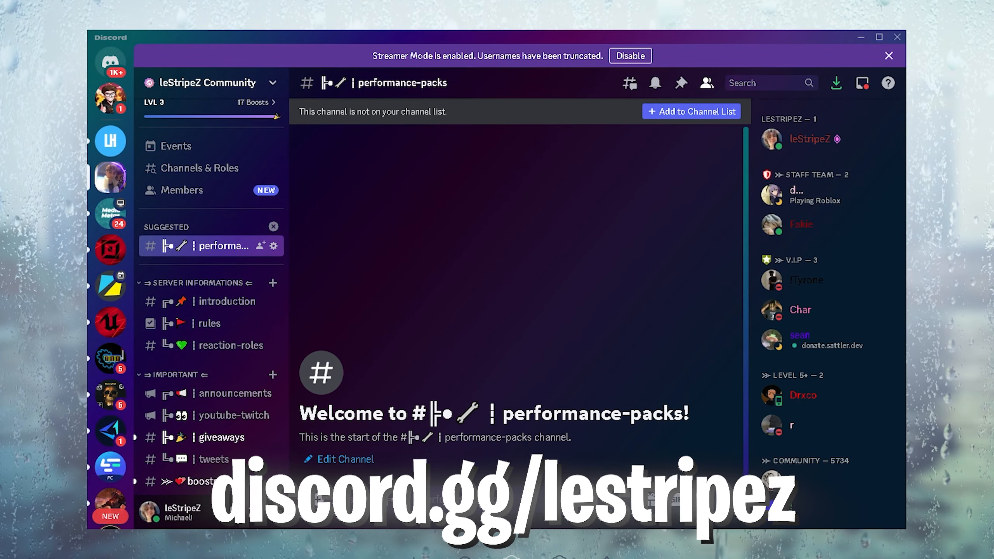
Search Discord for 'performance' limited to the performance-packs channel
click(761, 83)
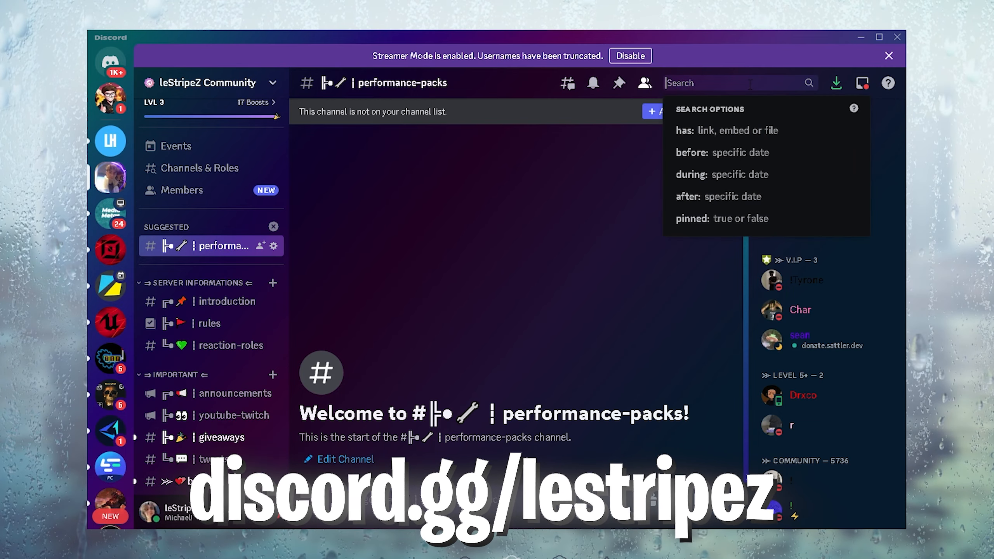
text(performance)
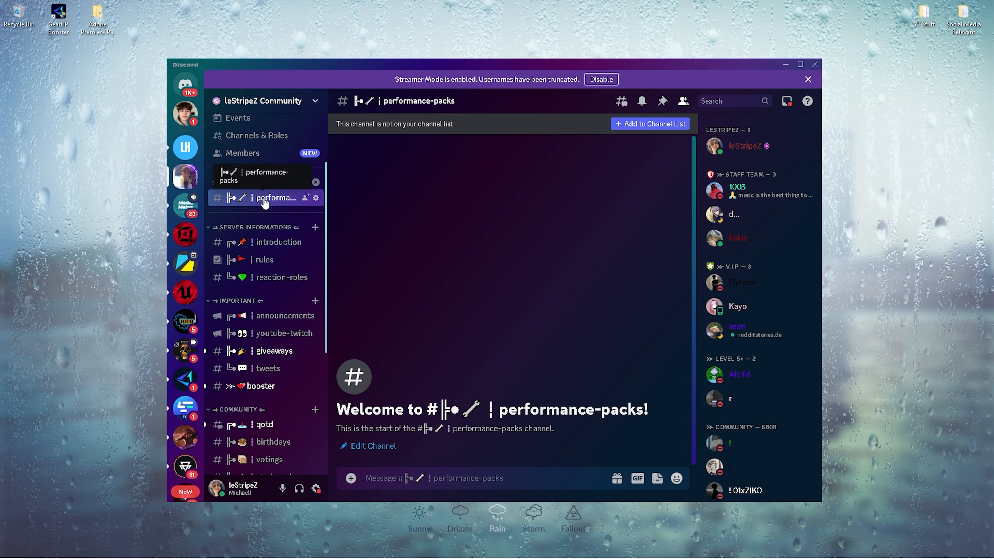
text(performance)
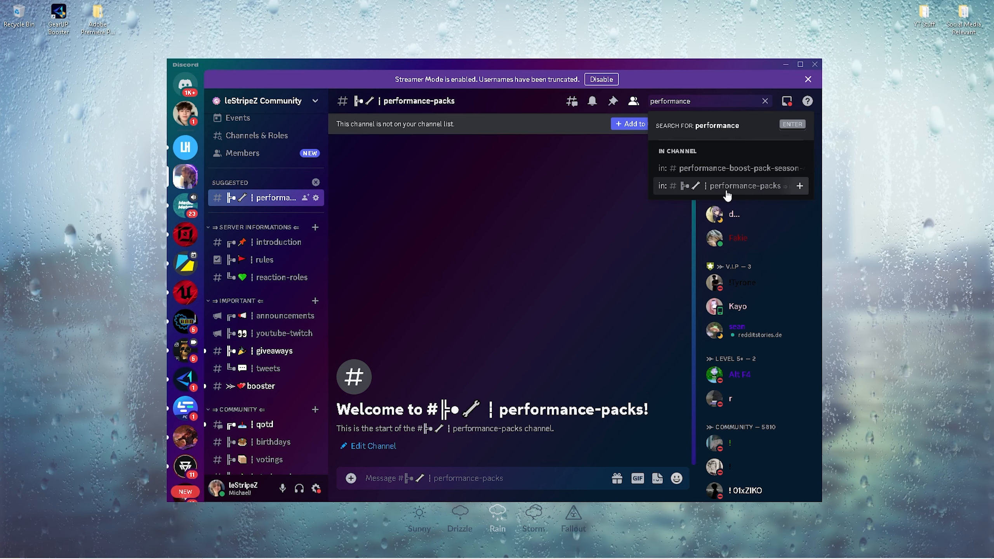
click(730, 186)
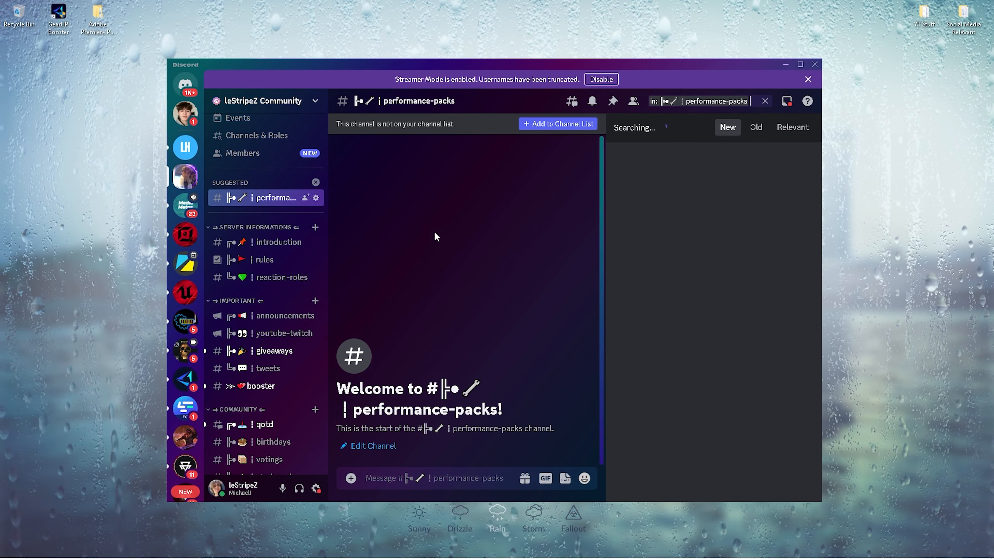
click(683, 101)
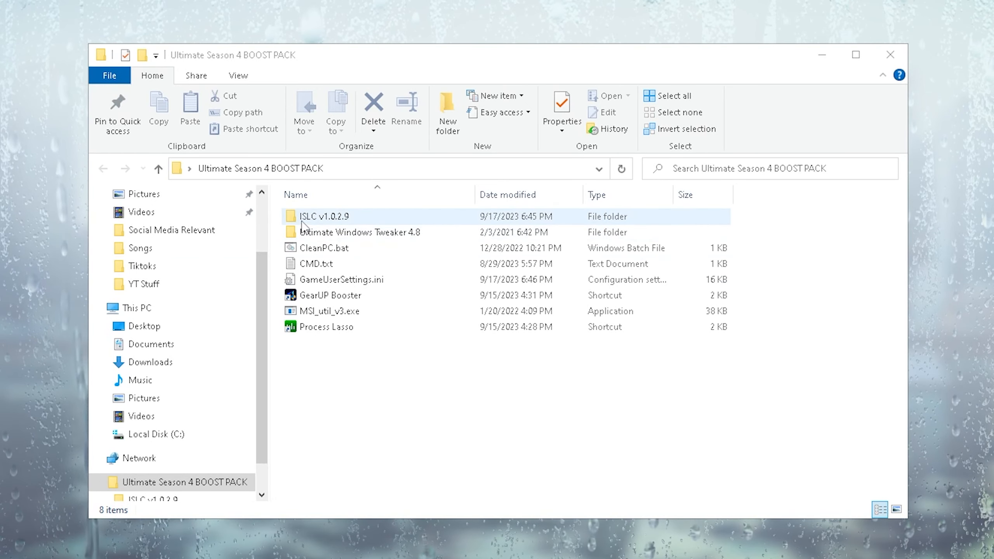
Open the ISLC v1.0.2.9 folder and launch Intelligent standby list cleaner ISLC.exe
double_click(324, 217)
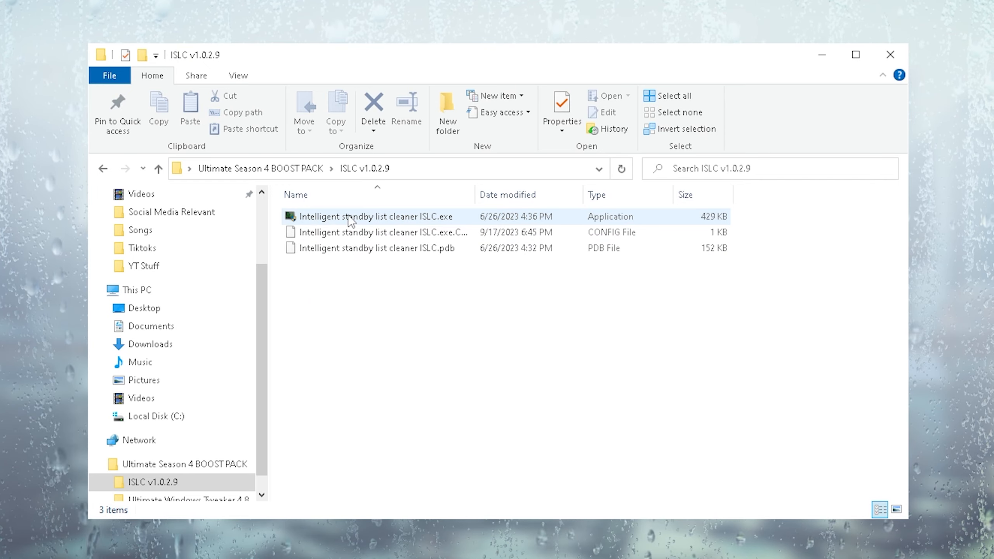
double_click(370, 216)
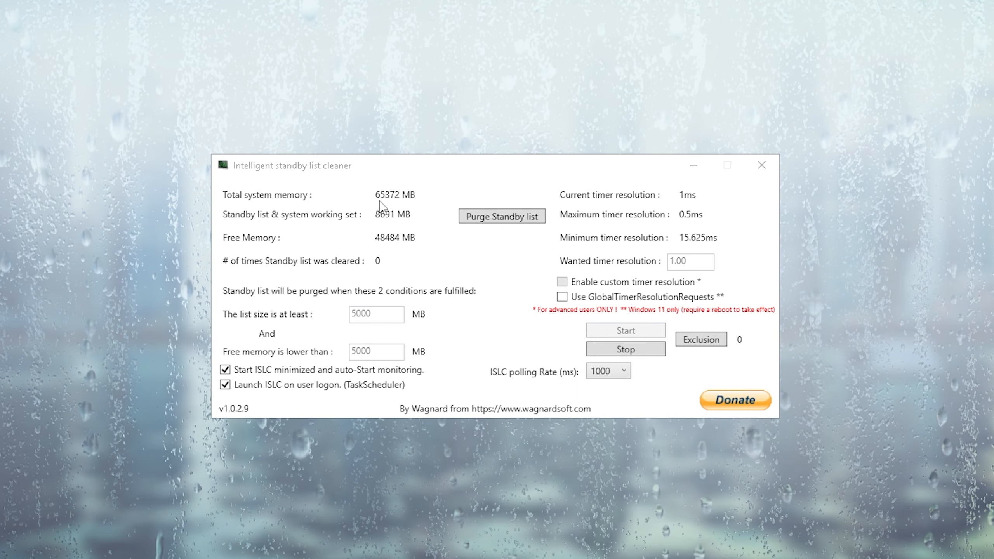
mouse_move(324, 196)
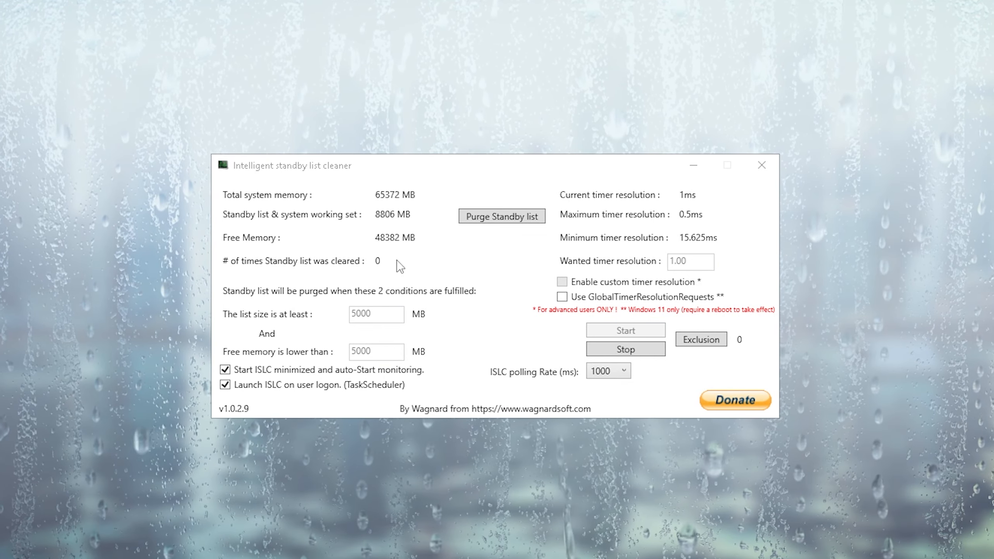
mouse_move(308, 250)
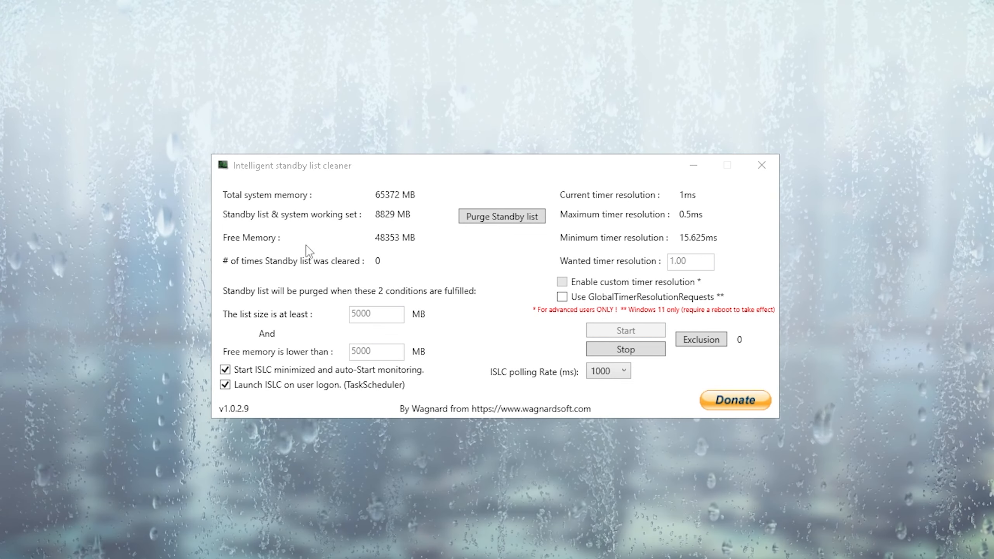
Purge the standby list down to about 15 MB, bringing the purge count to 1
click(501, 216)
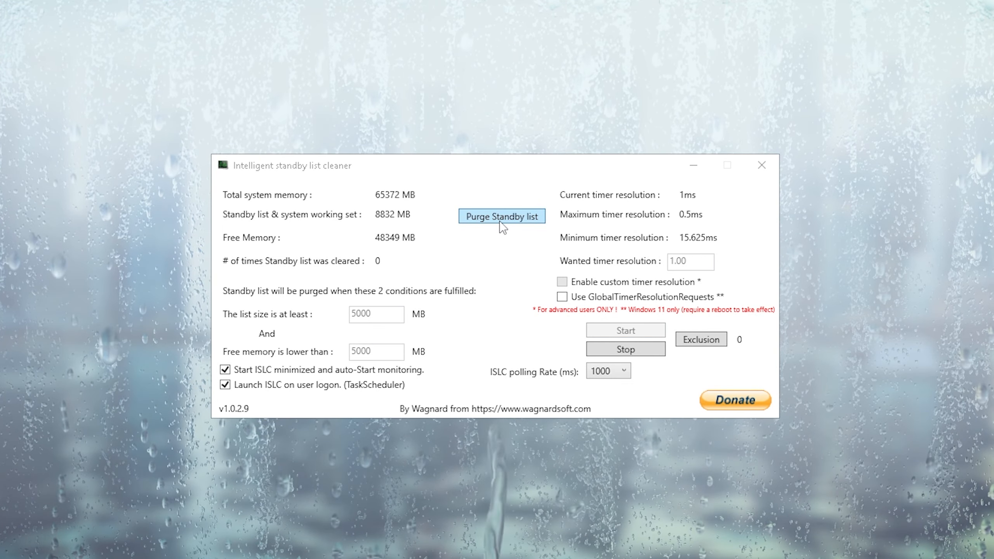
click(501, 217)
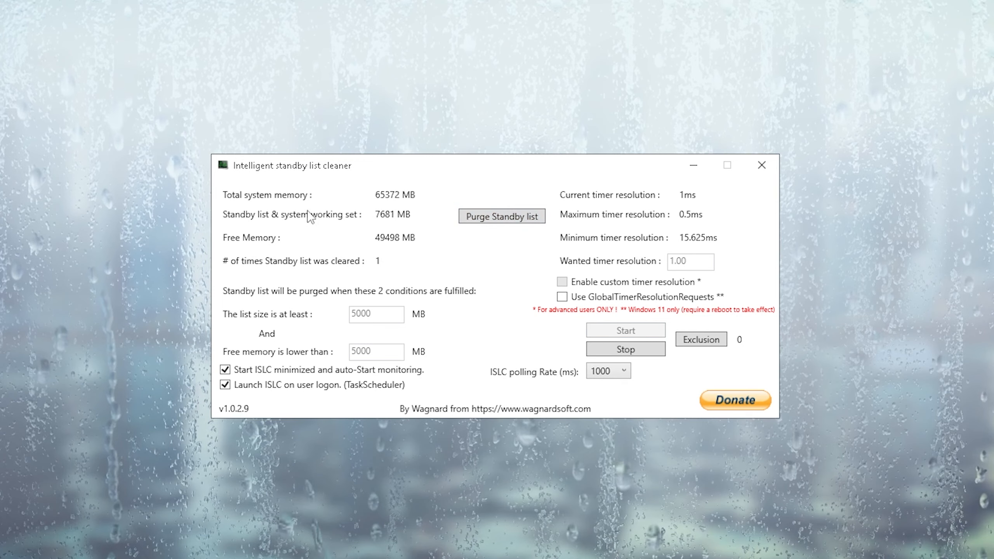
click(501, 216)
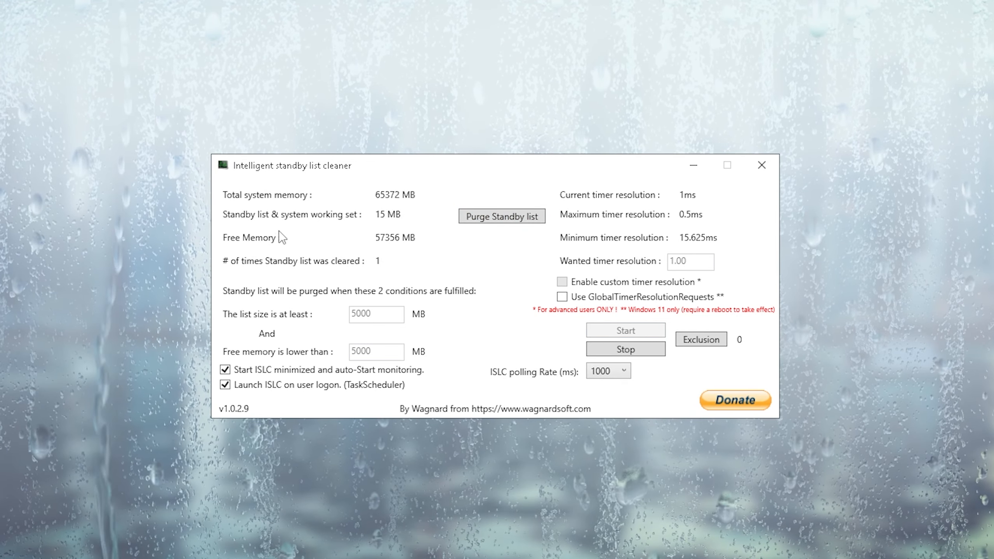
click(376, 315)
text(2000)
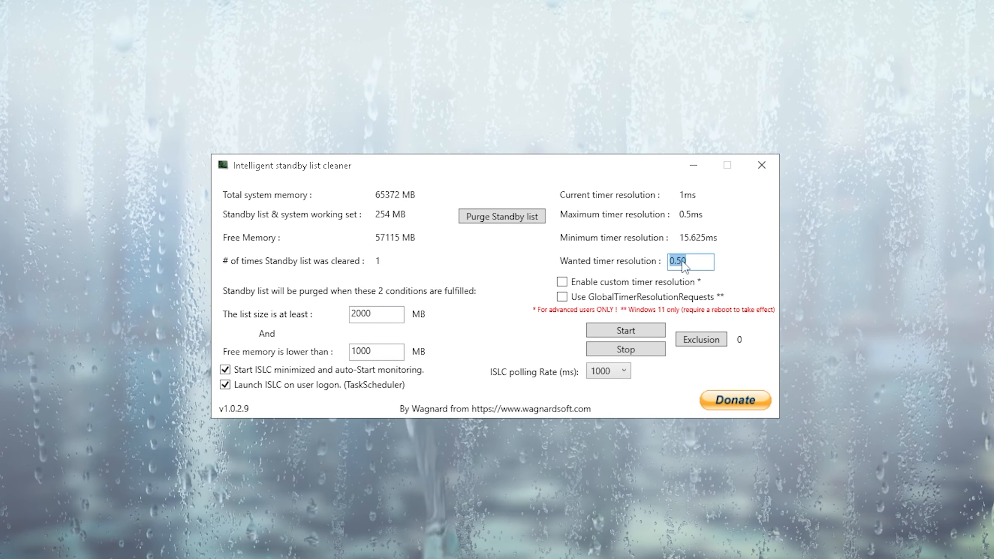
Enable custom timer resolution, restart ISLC monitoring, and launch Ultimate Windows Tweaker 4.8
click(562, 281)
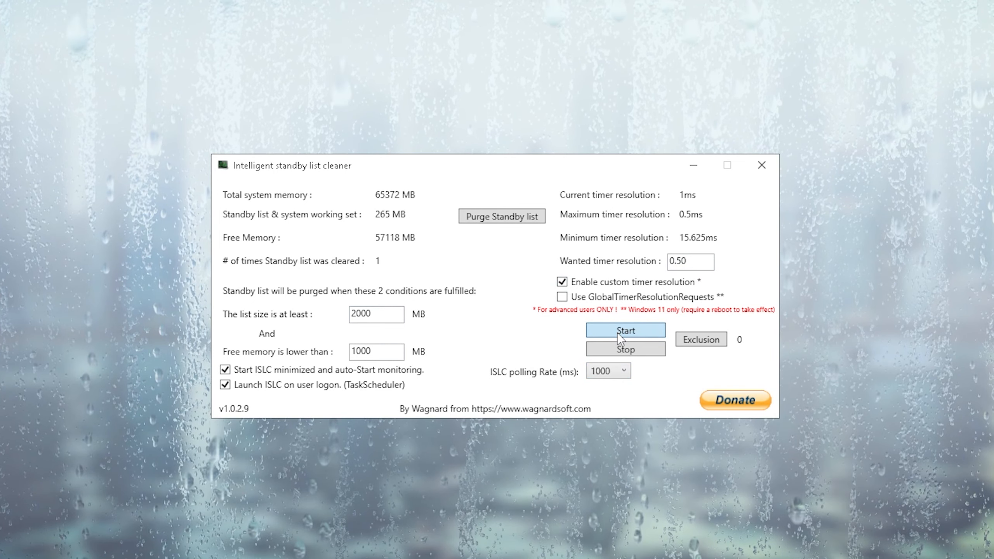
click(625, 331)
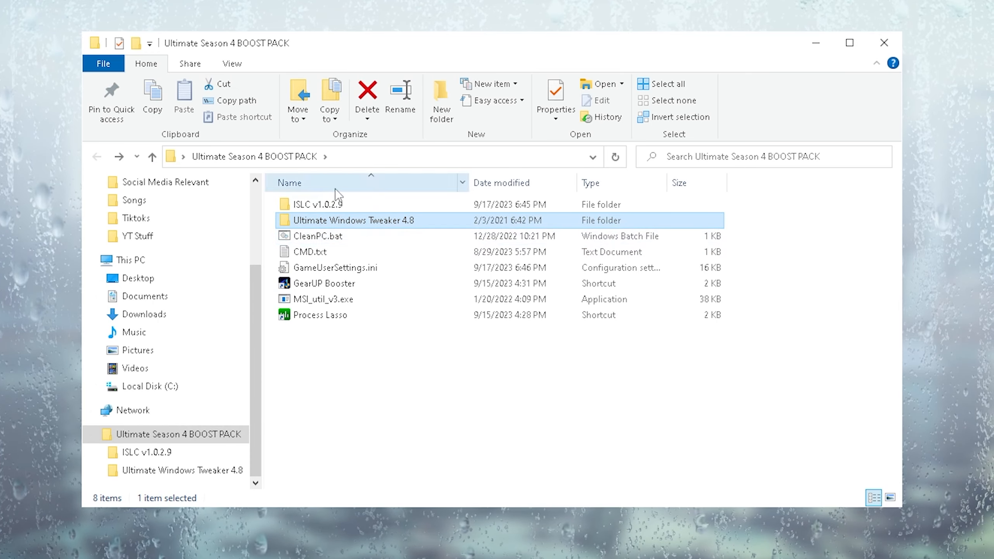
double_click(355, 220)
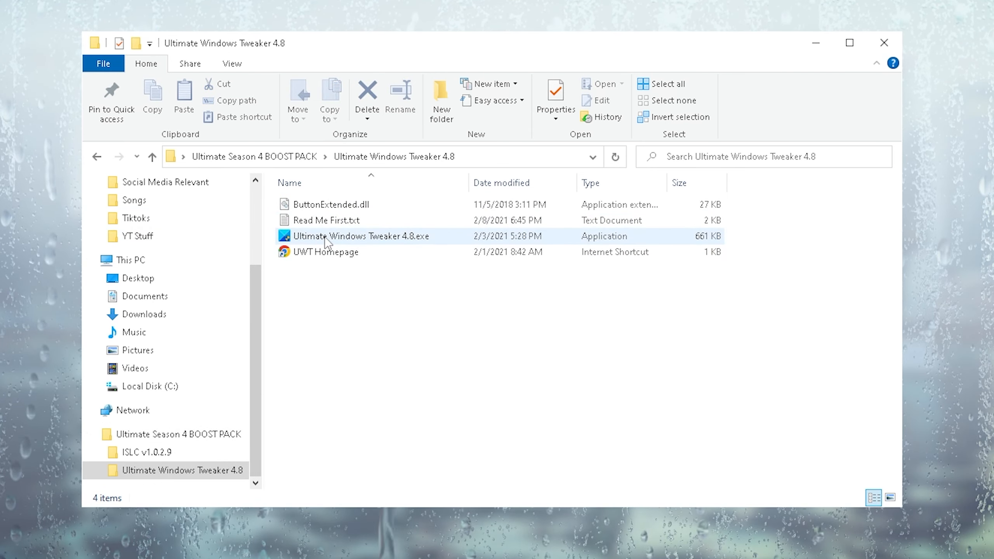
double_click(359, 236)
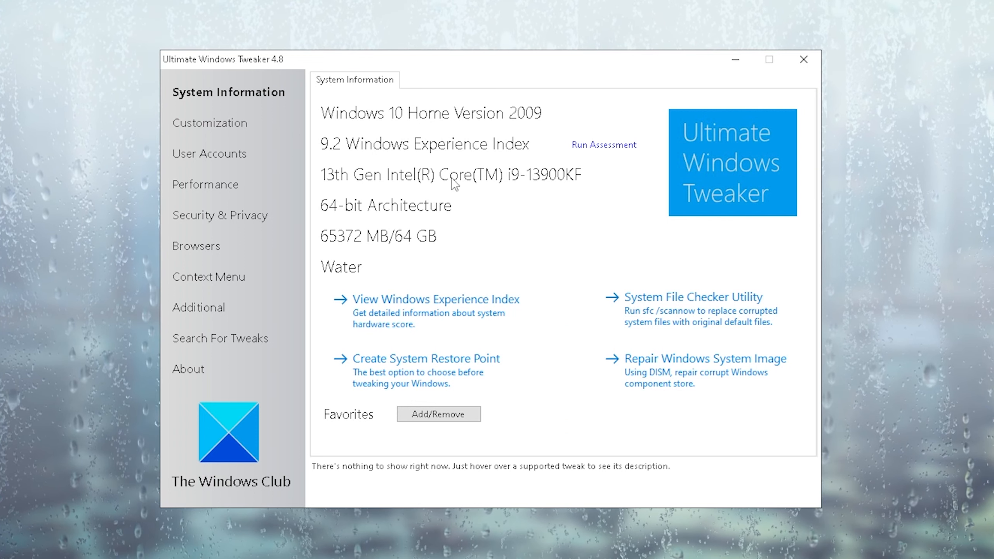
Set non-responding app timeout to 1000 ms; disable smooth scrolling, Superfetch and Edge preloading
click(205, 185)
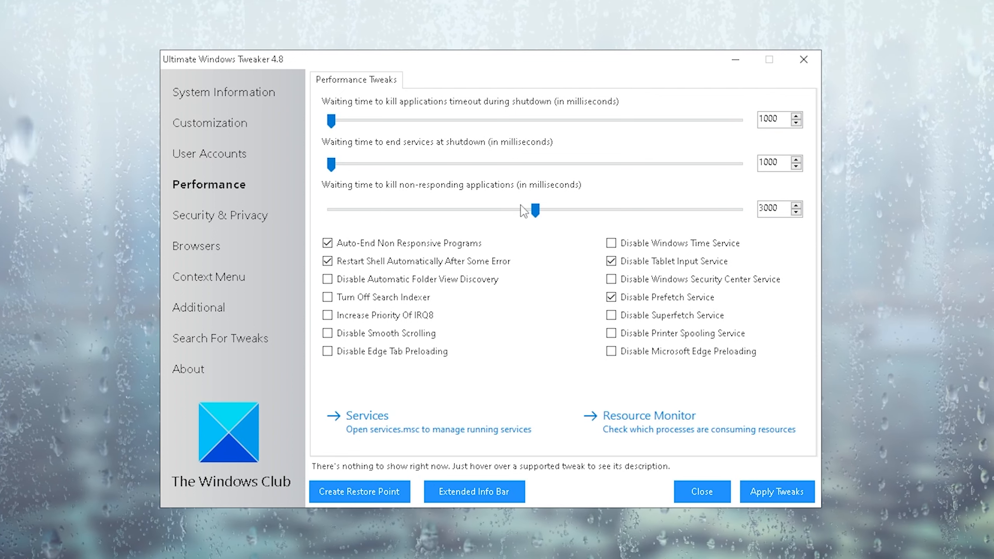
drag(537, 210, 330, 210)
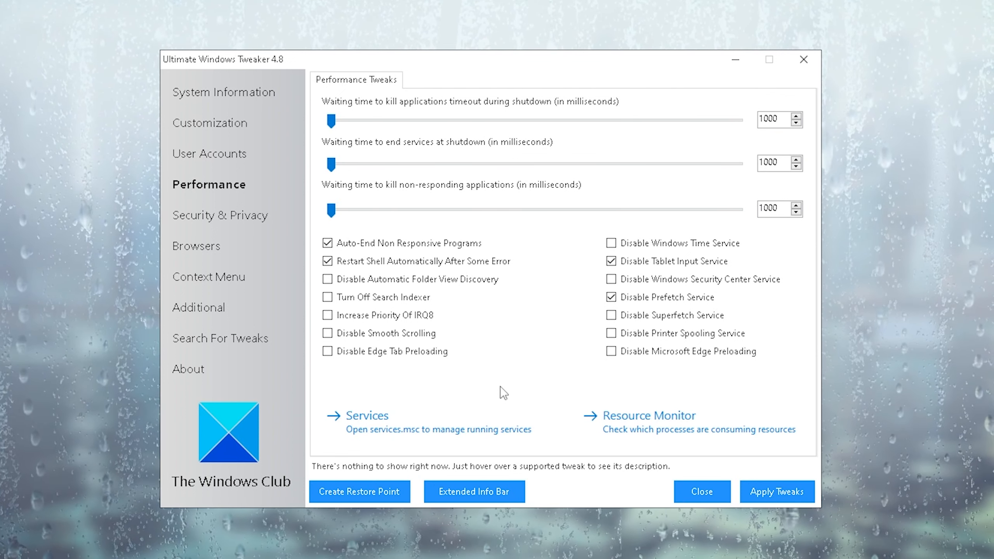
click(327, 333)
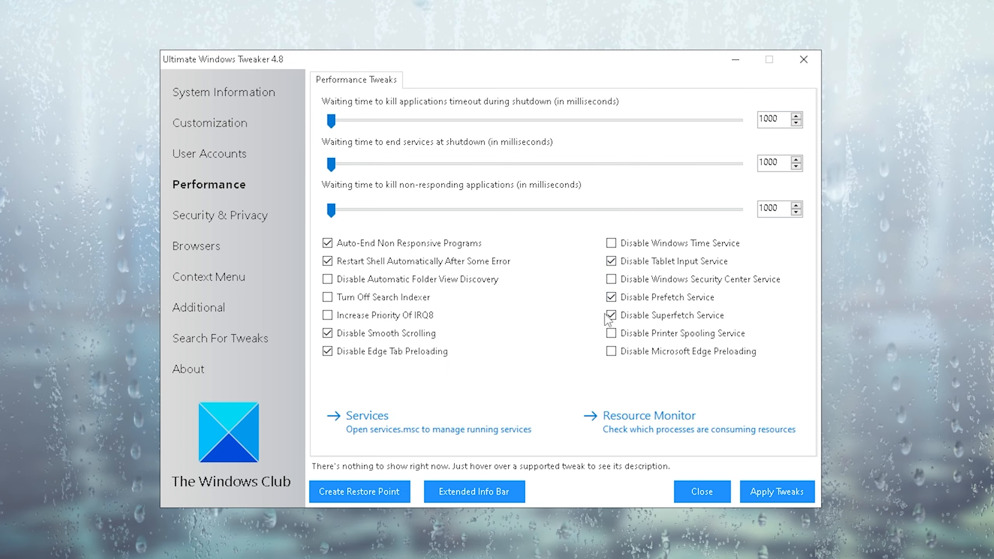
click(610, 333)
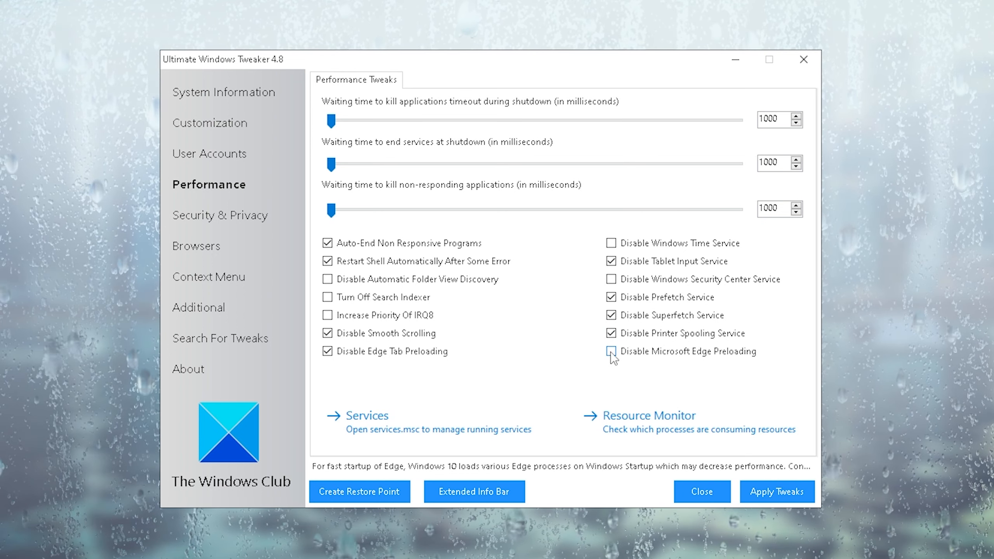
click(611, 351)
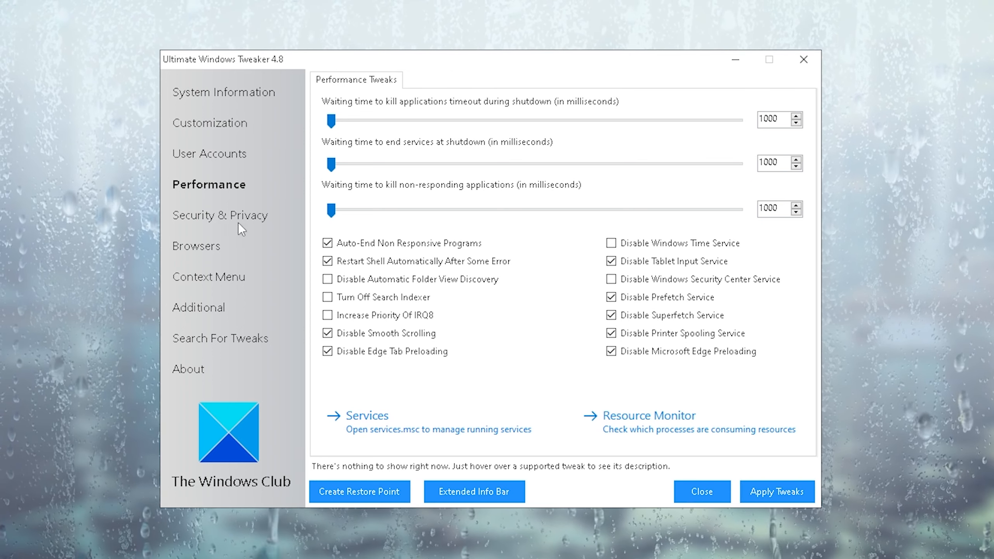
Tick all Privacy tweaks, including Disable Biometrics and Disable Wi-Fi Sense, and apply them
click(225, 215)
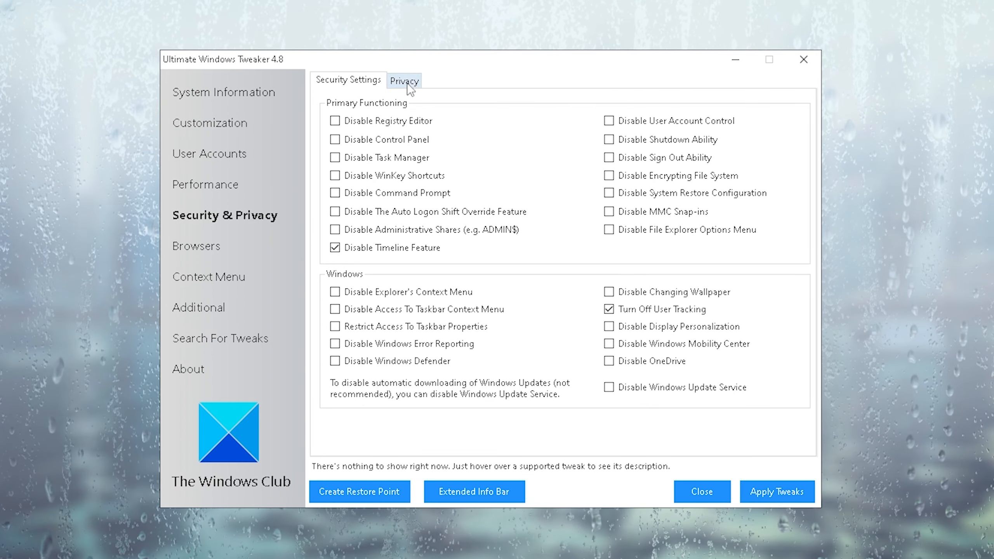
click(404, 80)
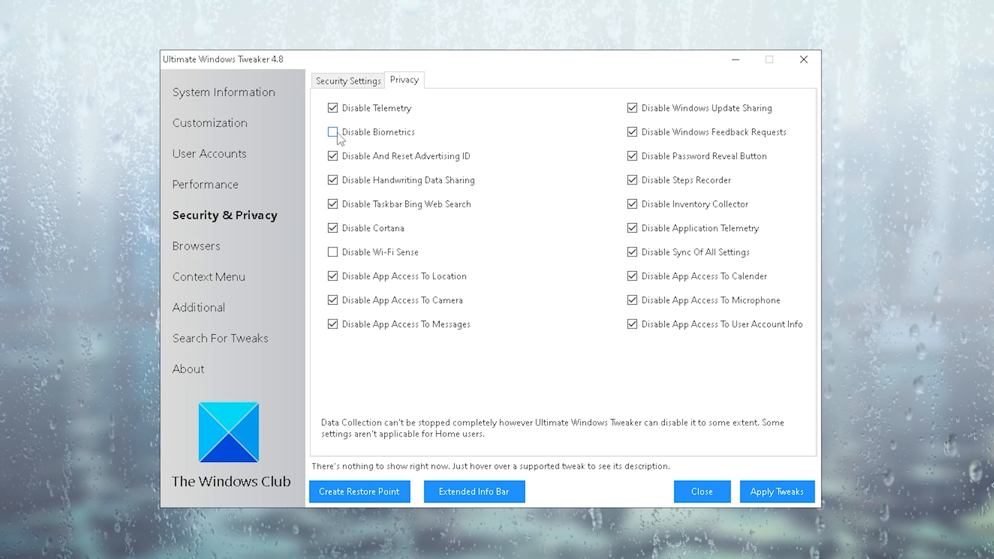
click(332, 132)
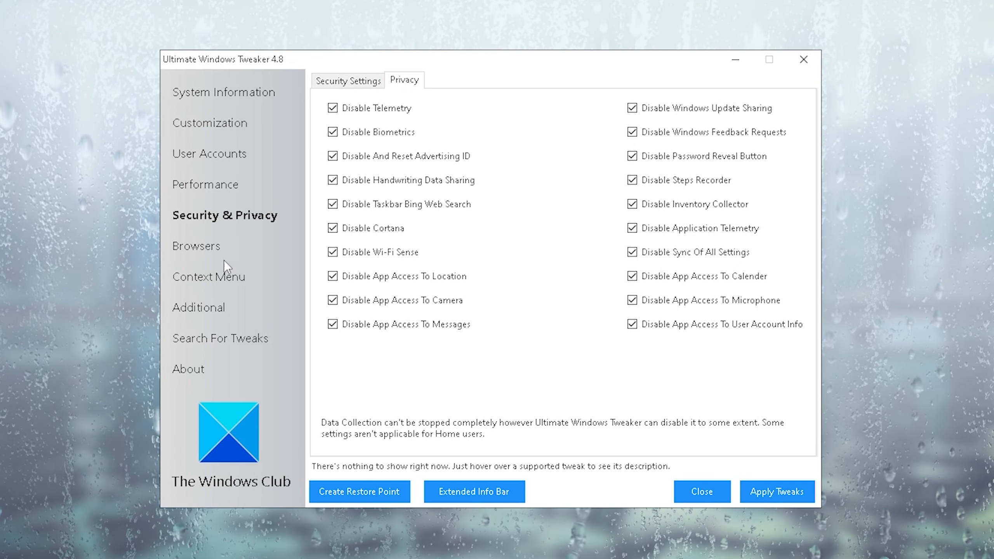
click(333, 324)
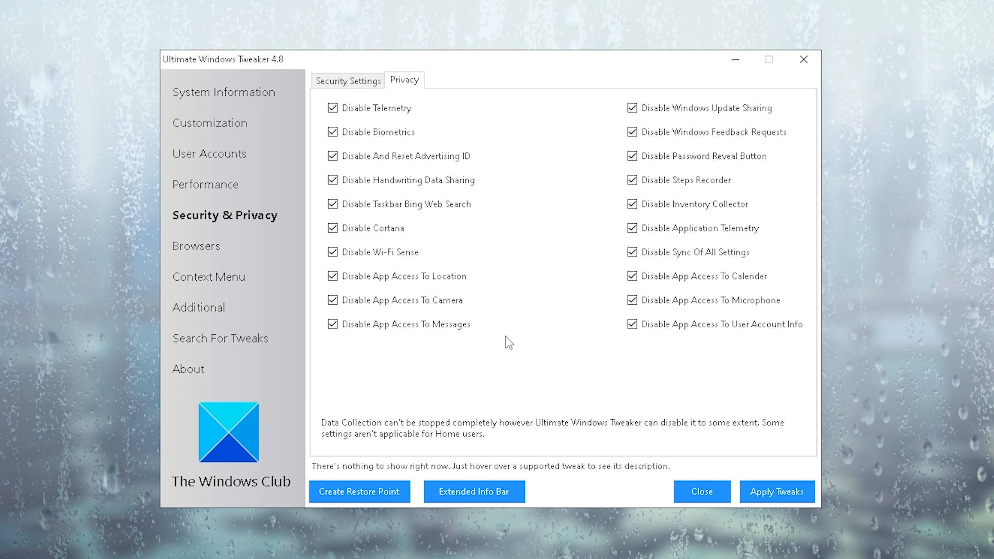
mouse_move(367, 296)
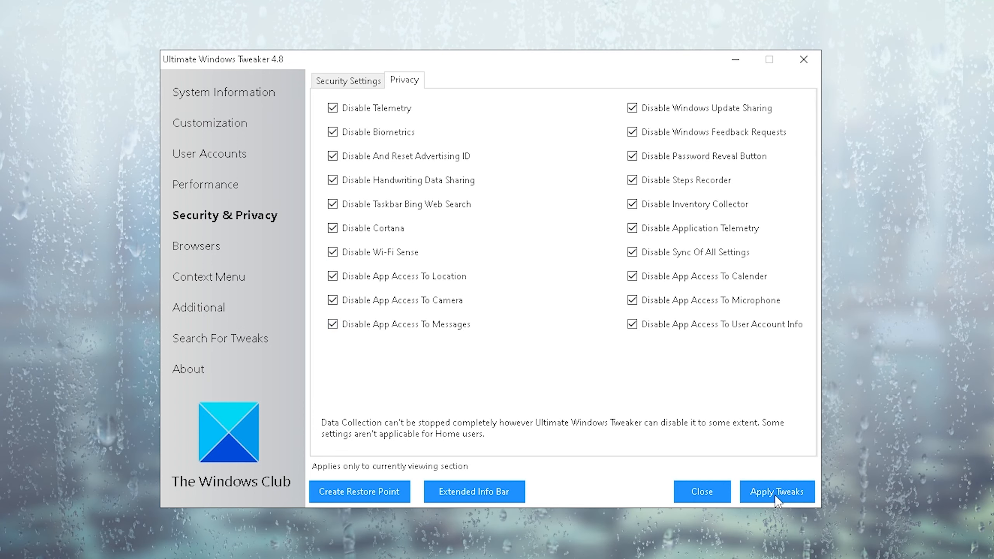
click(197, 308)
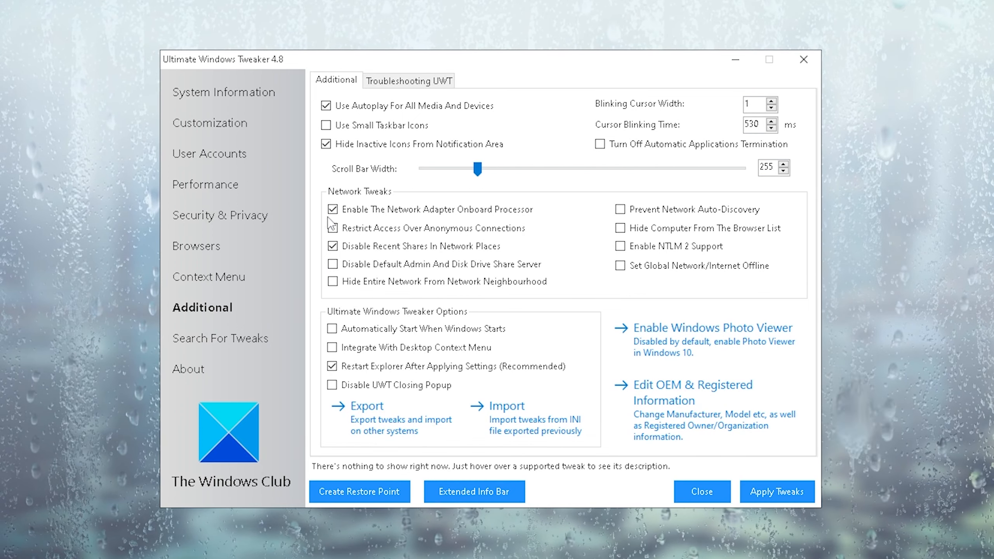
mouse_move(551, 215)
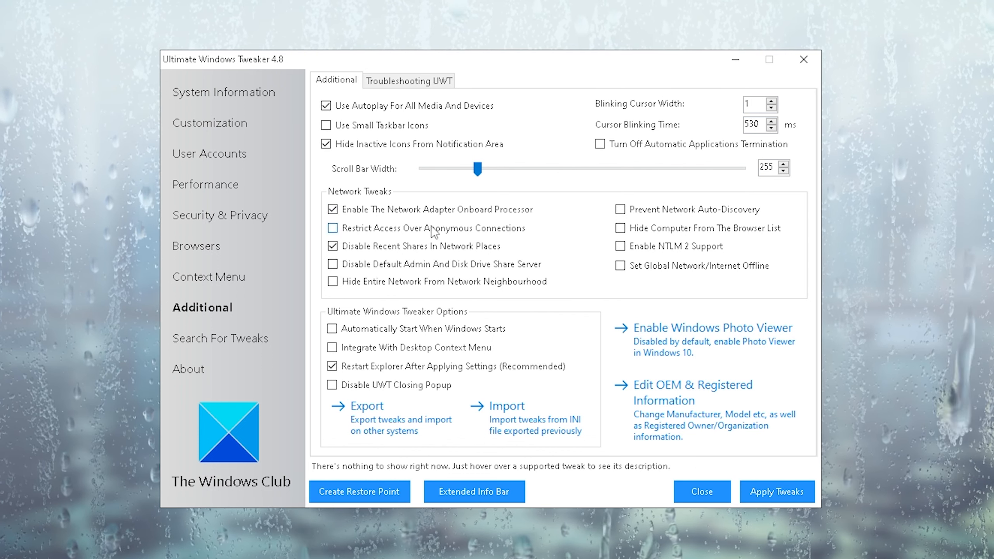
Apply the Additional tweaks without anonymous-connection restriction and acknowledge the restart notice
click(776, 491)
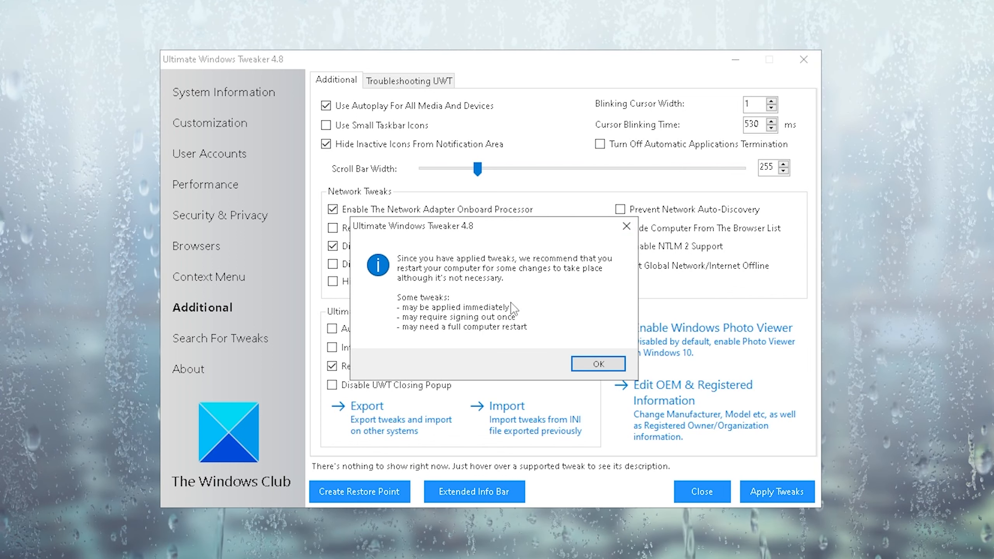
mouse_move(520, 287)
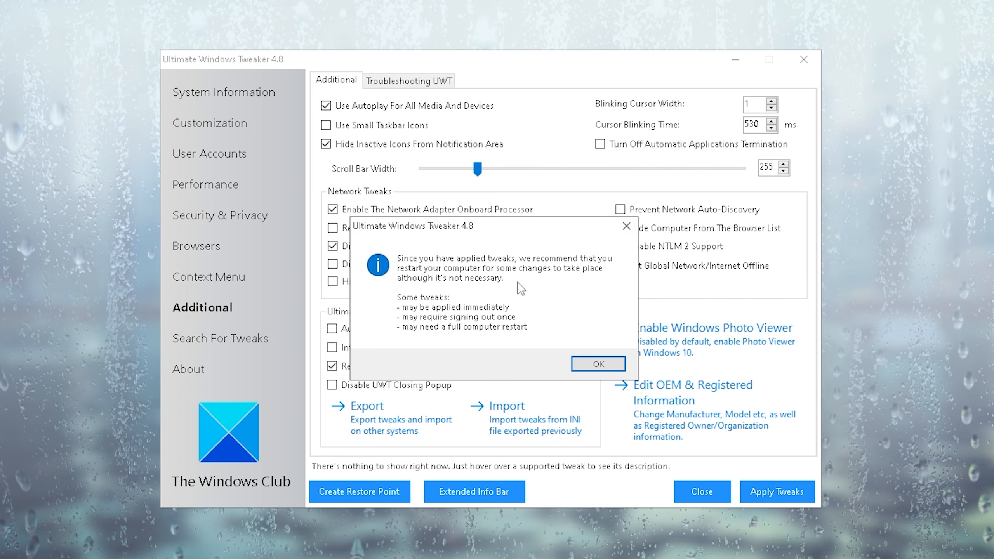
click(596, 363)
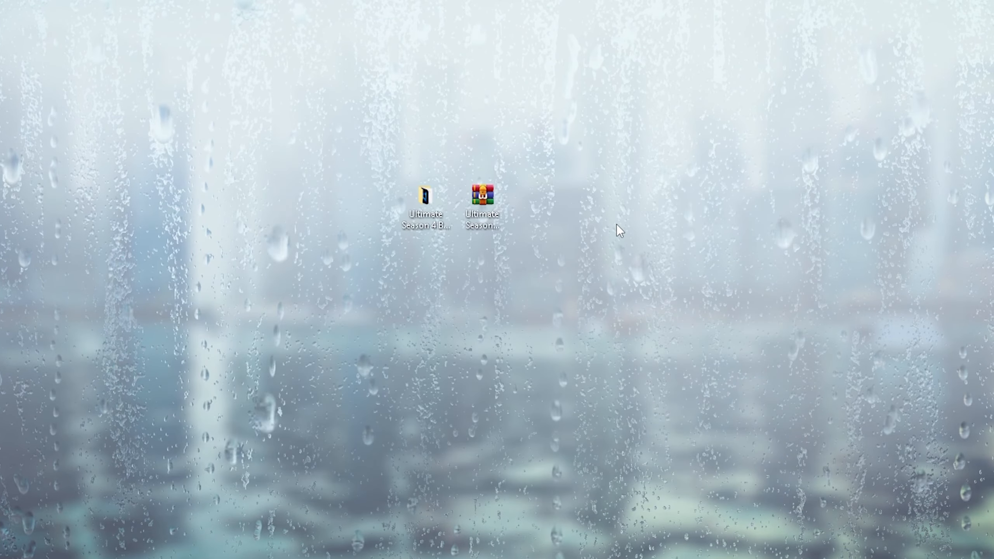
Review CleanPC.bat in Notepad, close both Temp folder windows, and reselect CleanPC.bat
double_click(423, 195)
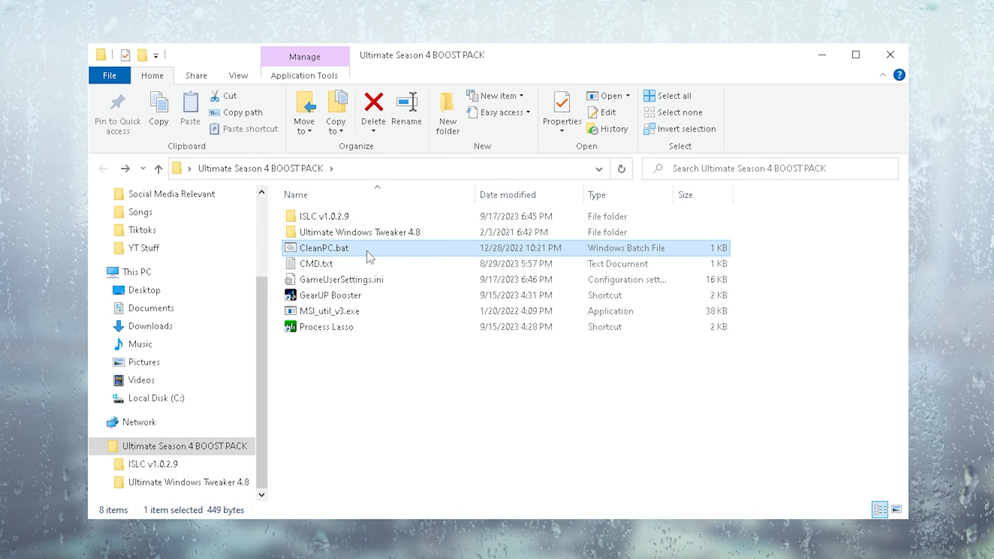
right_click(323, 248)
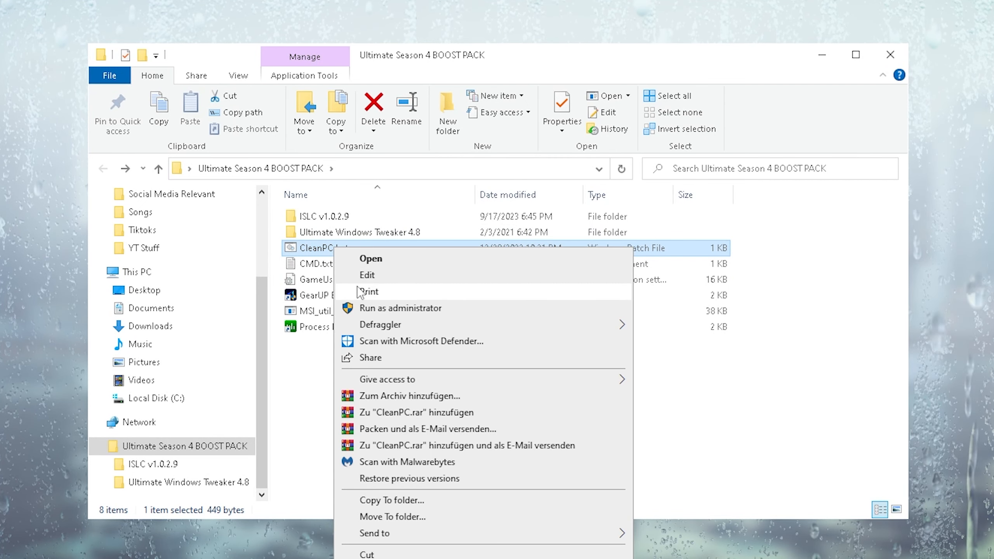
click(366, 275)
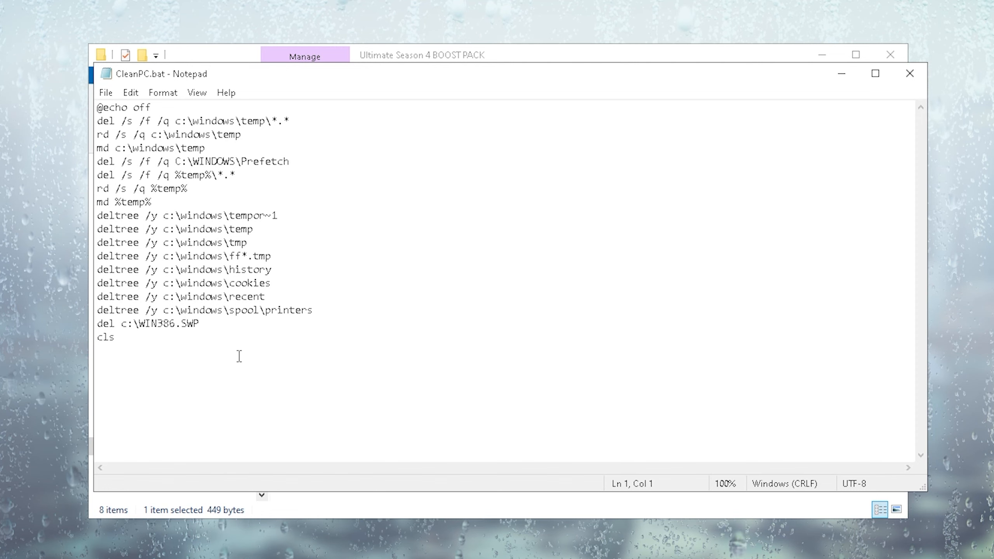
click(117, 337)
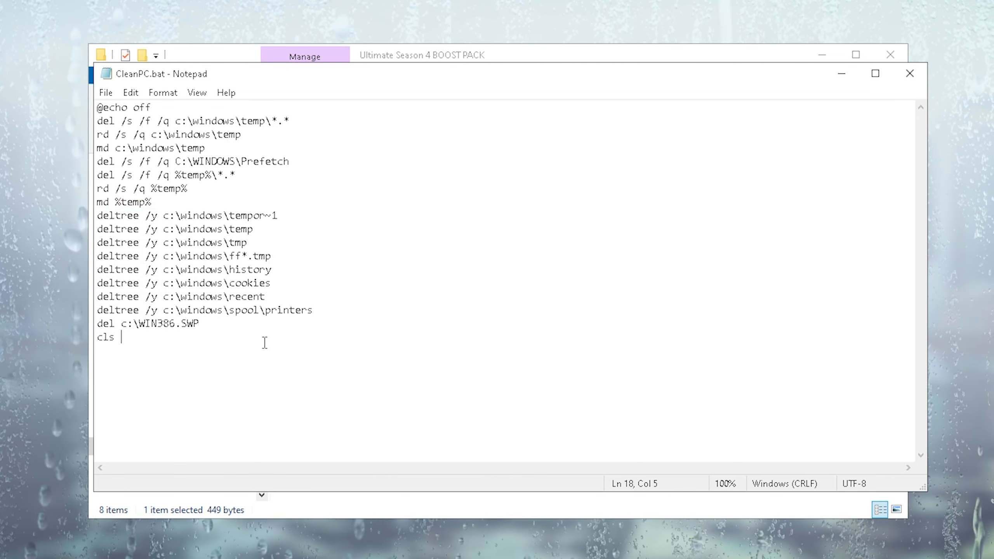
mouse_move(221, 333)
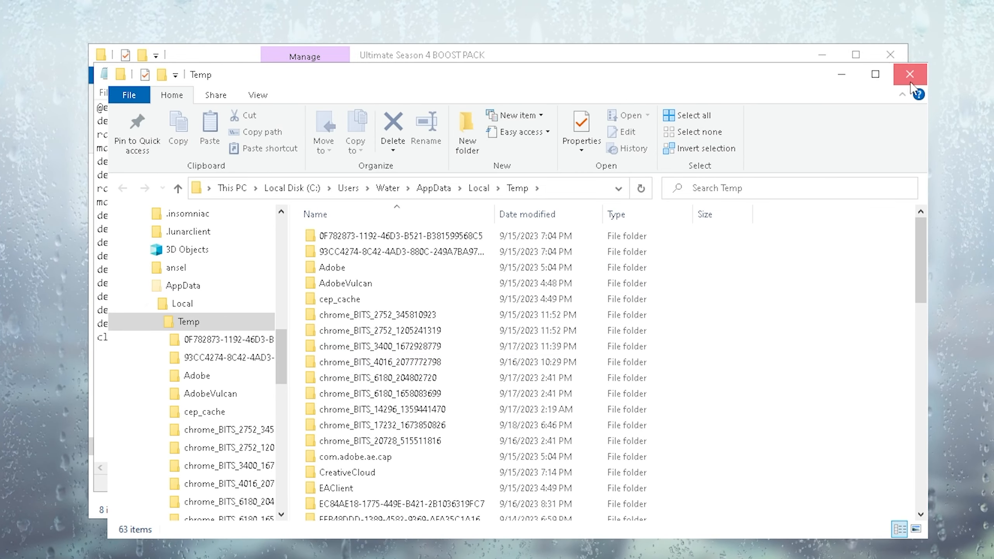
click(910, 74)
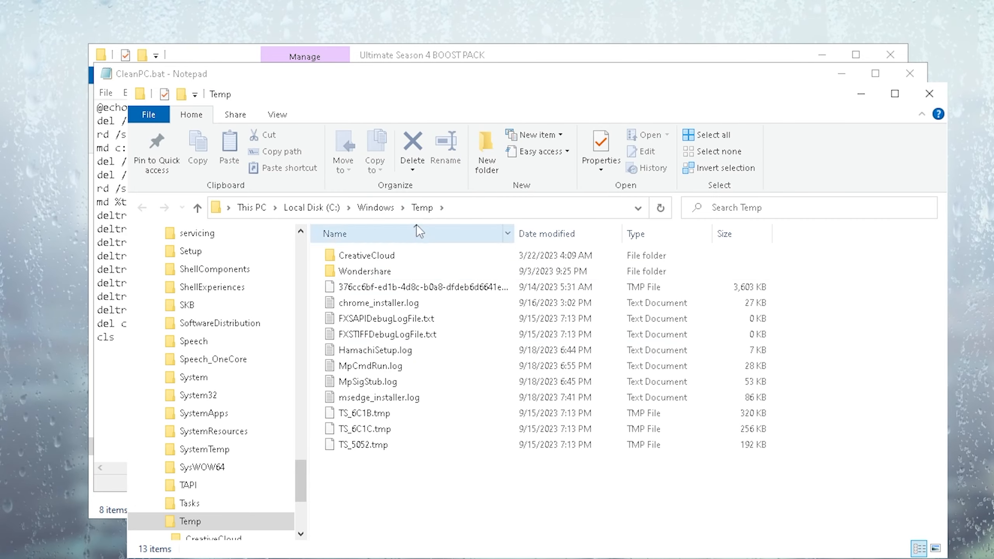
mouse_move(929, 93)
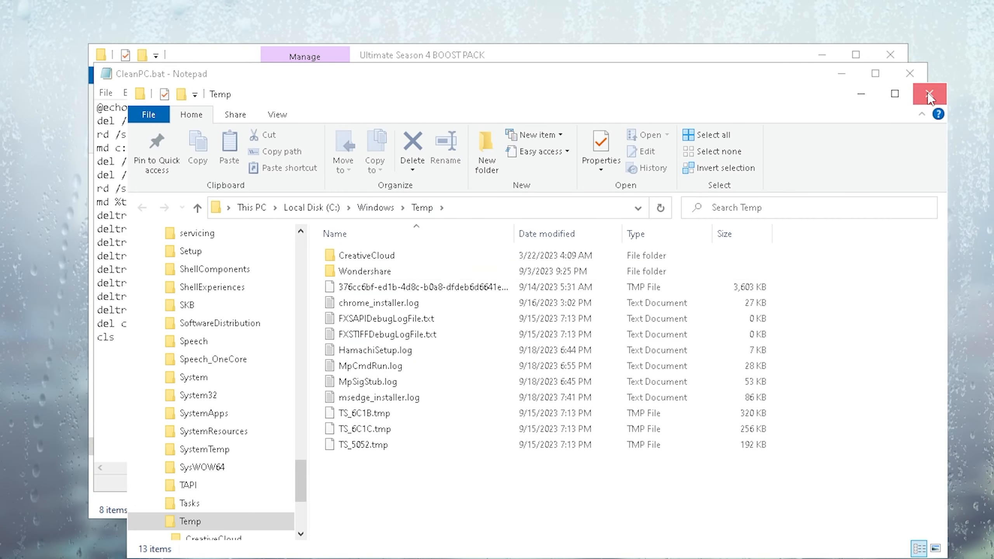
click(929, 93)
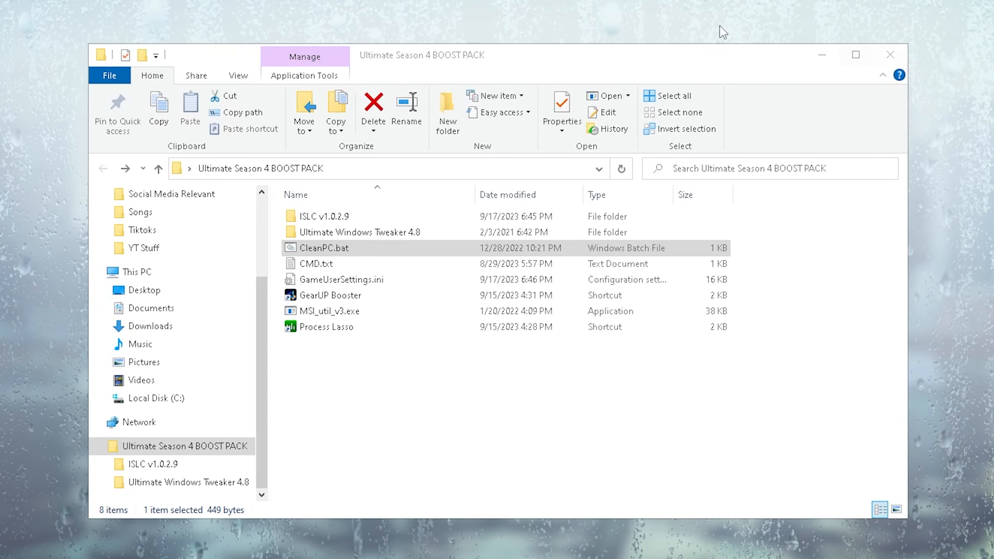
click(324, 247)
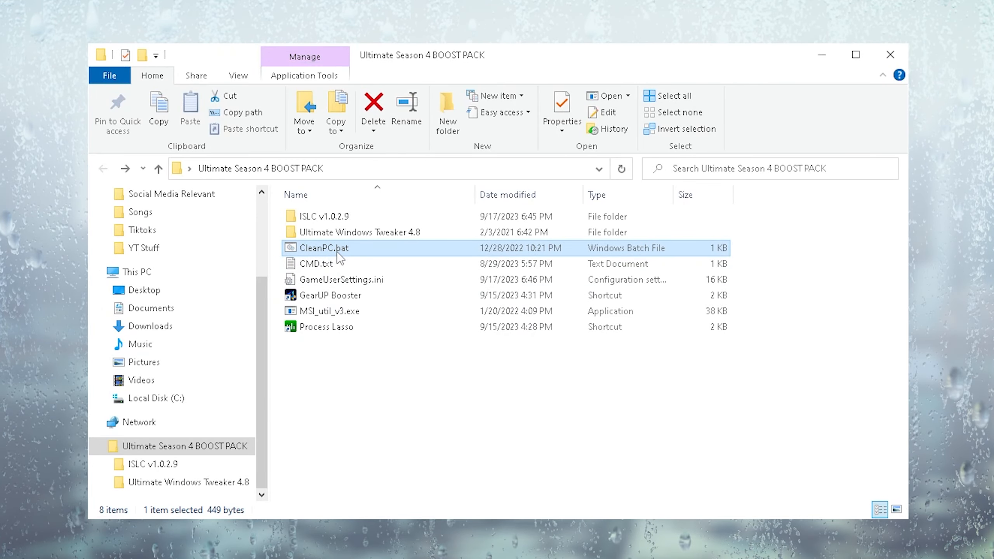
mouse_move(371, 406)
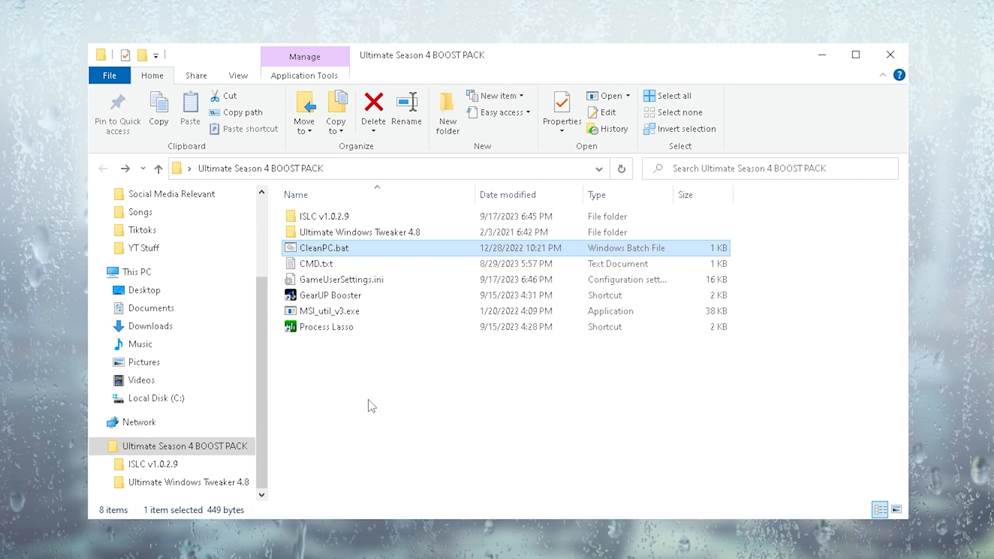
mouse_move(315, 264)
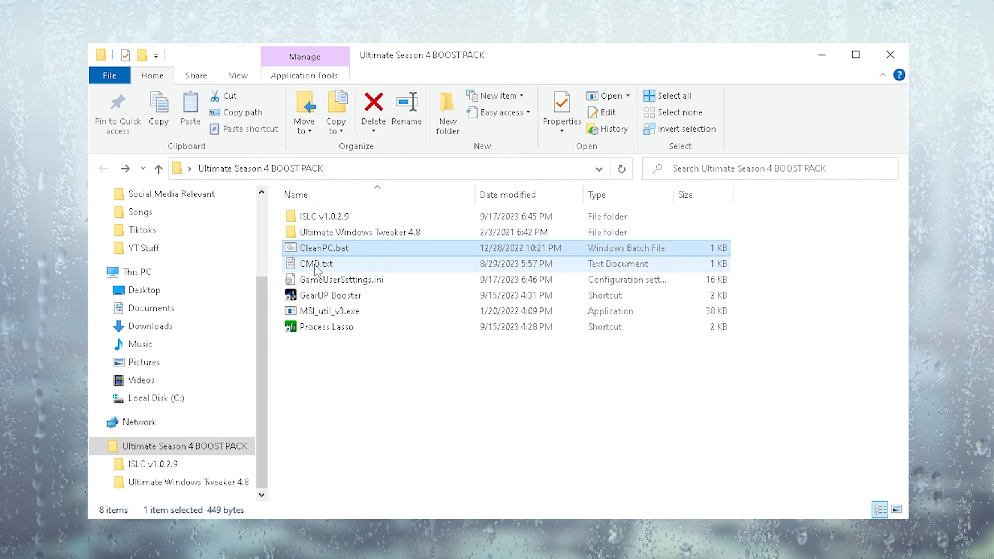
Open the CMD.txt notes and launch Command Prompt as administrator
double_click(315, 263)
text(cmd)
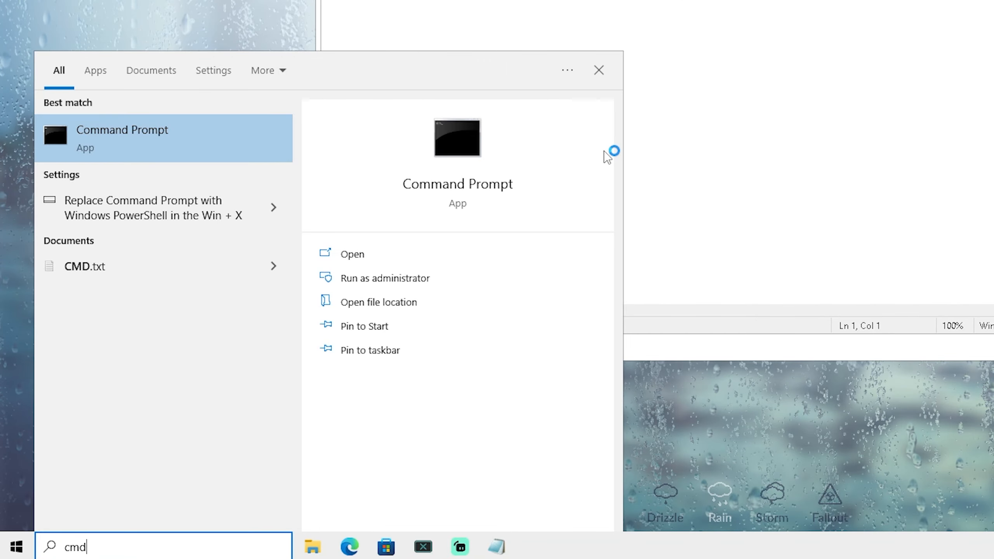
right_click(122, 139)
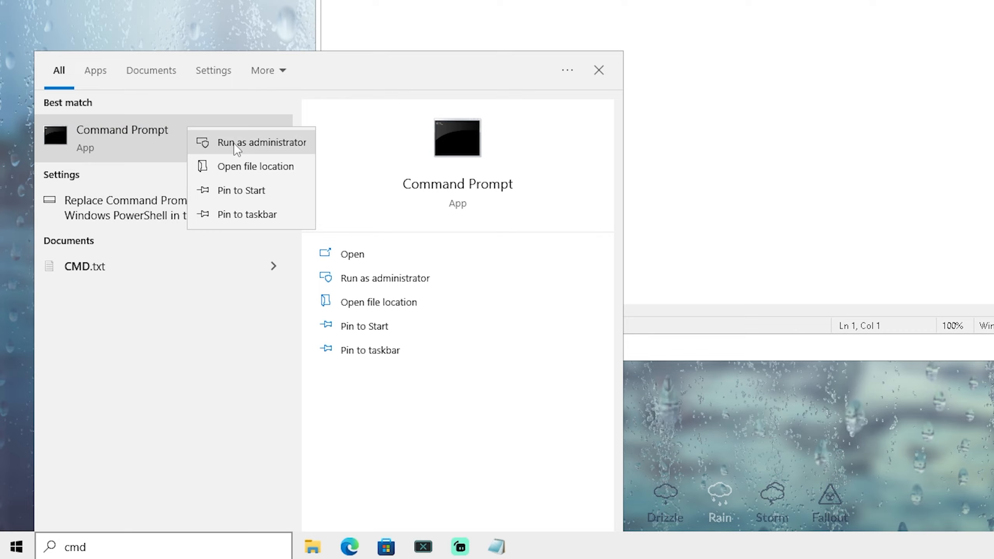
click(263, 142)
text(DISM /online /cleanup-image /checkhealth)
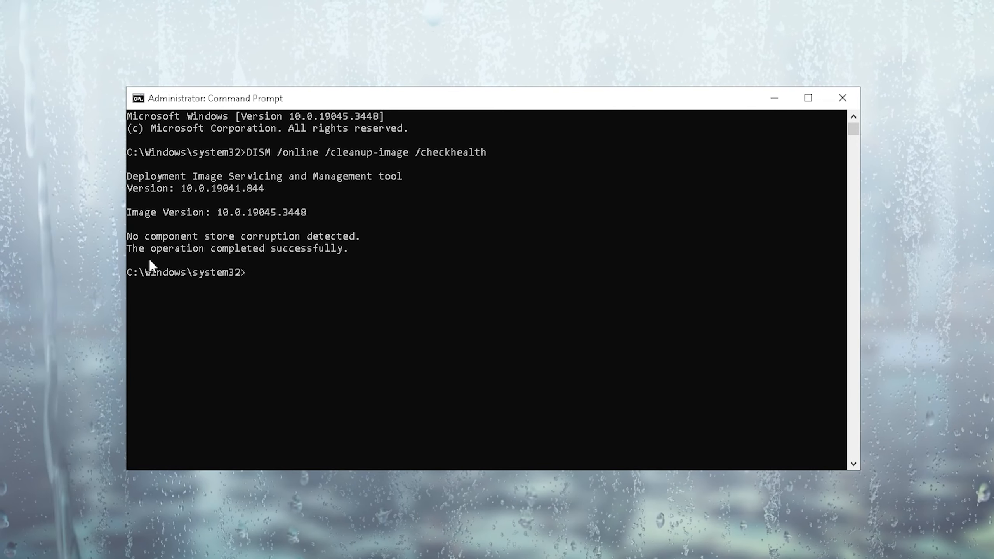
mouse_move(284, 278)
text(sfc /scannow)
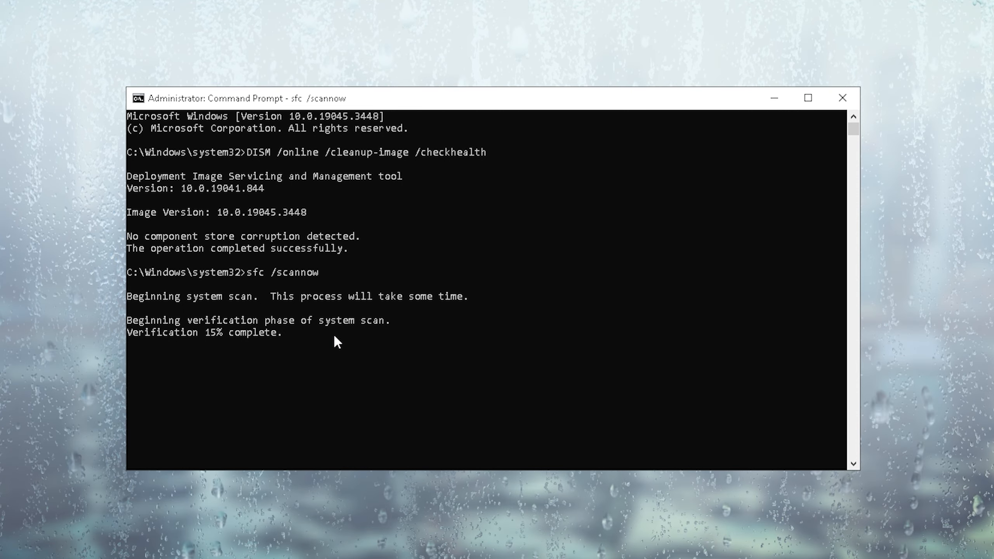
mouse_move(241, 363)
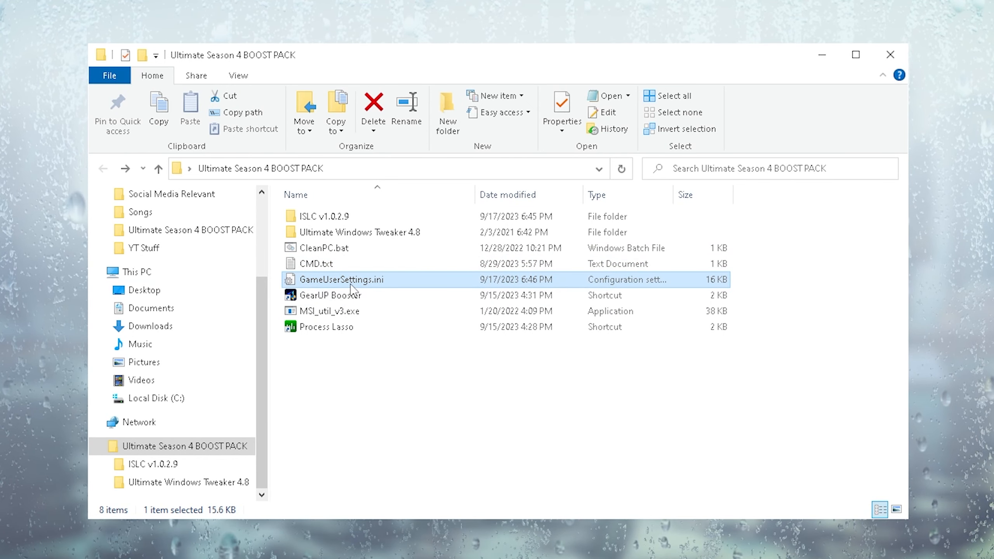
mouse_move(346, 280)
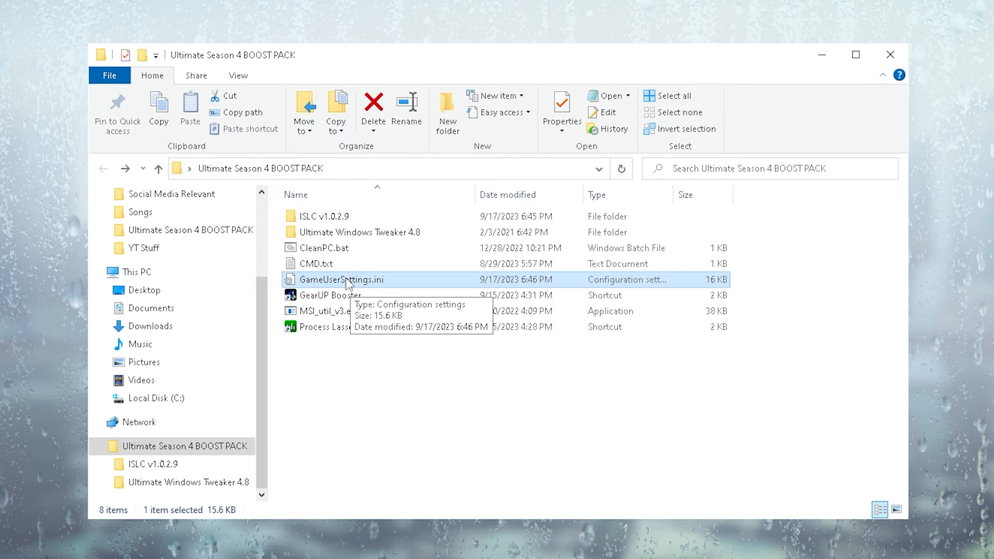
Open GameUserSettings.ini and scroll to the 1722x1080 resolution and 160 frame limit lines
double_click(342, 280)
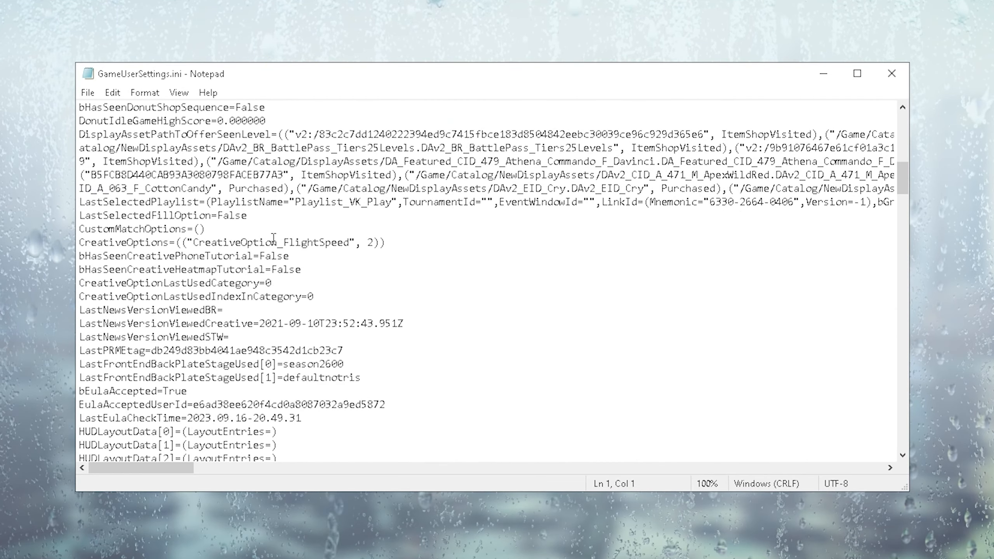
scroll(down, 3)
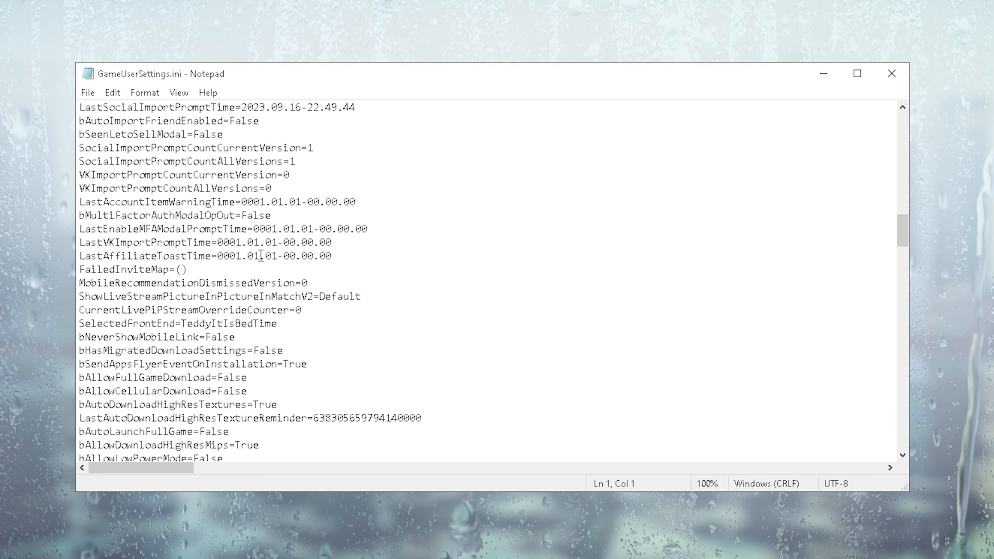
scroll(down, 3)
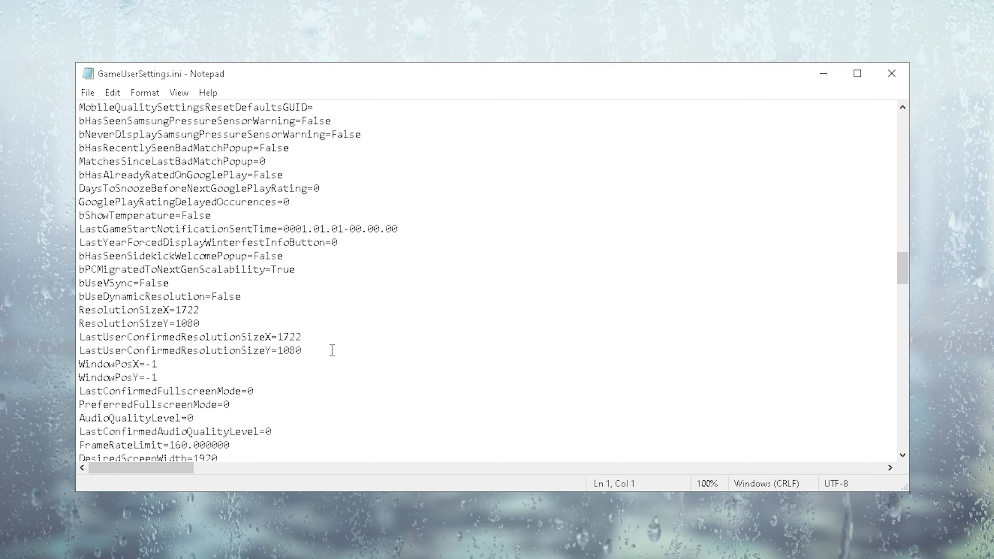
mouse_move(189, 290)
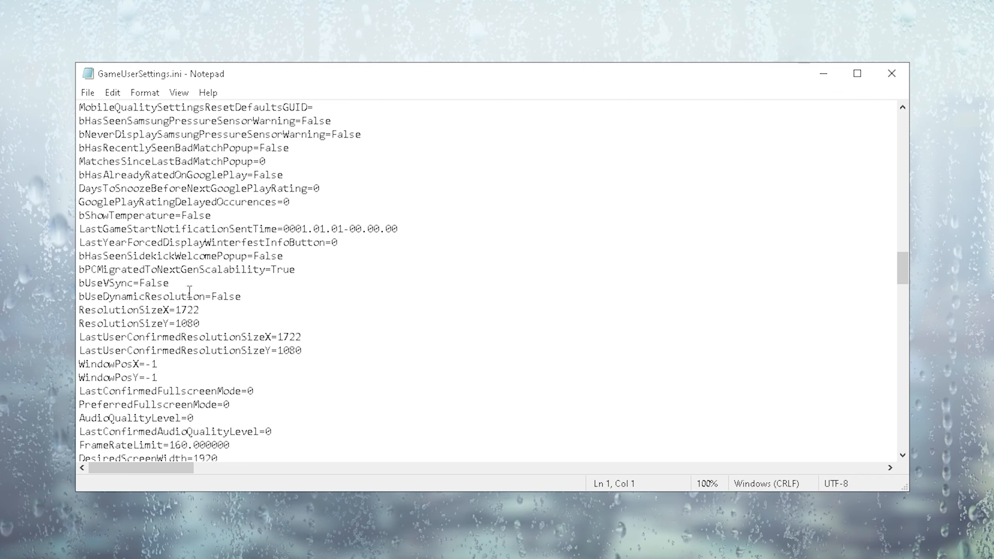
mouse_move(54, 390)
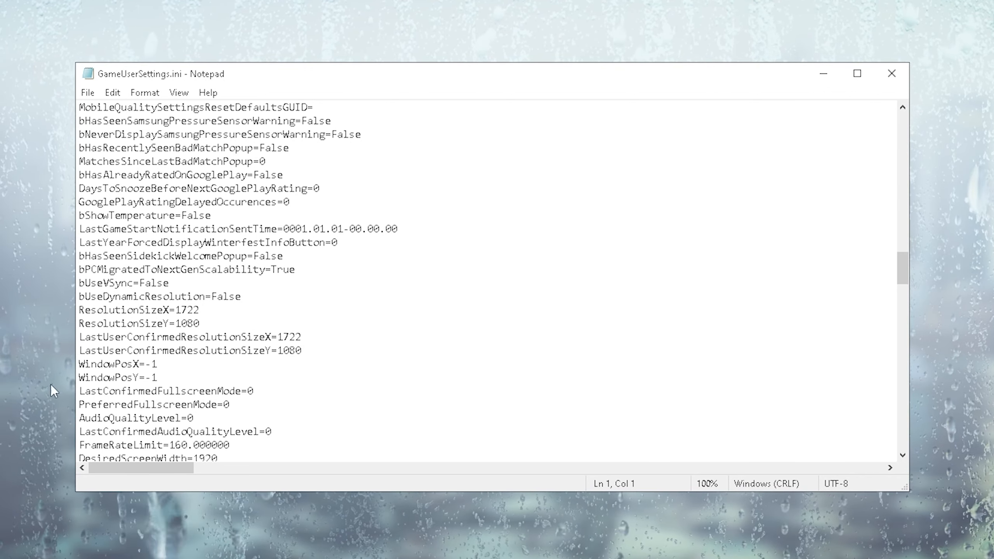
mouse_move(330, 349)
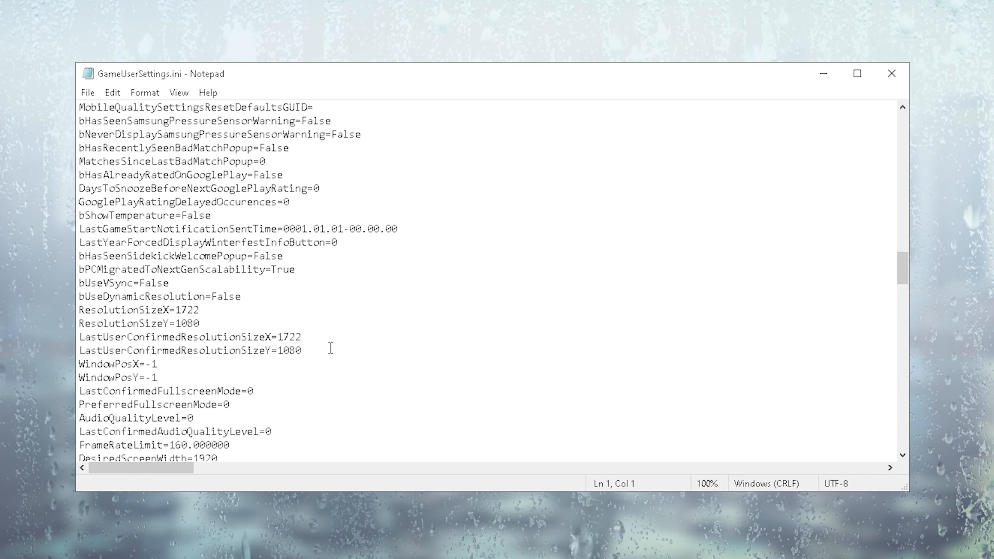
Change FrameRateLimit in GameUserSettings.ini from 160 to 237, then save and close Notepad
double_click(199, 364)
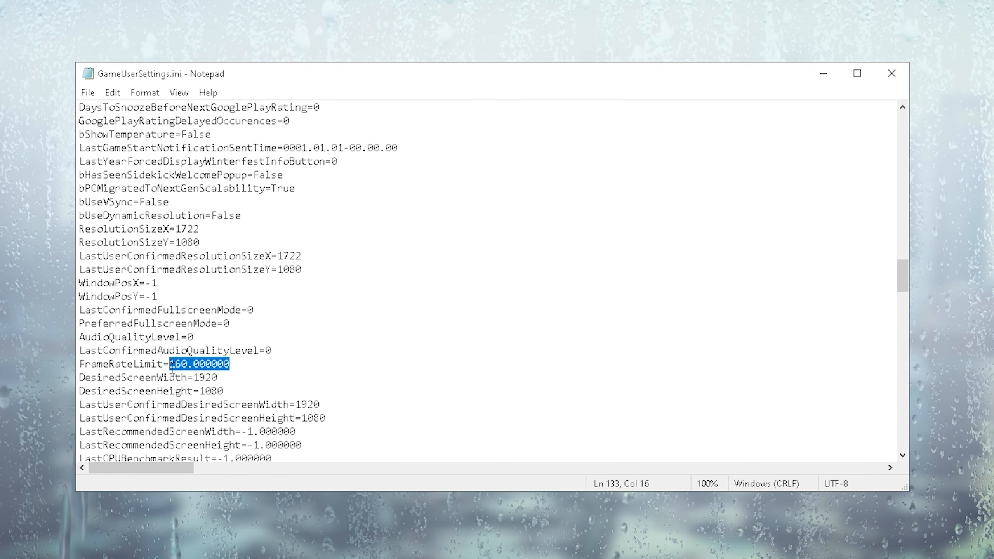
mouse_move(292, 363)
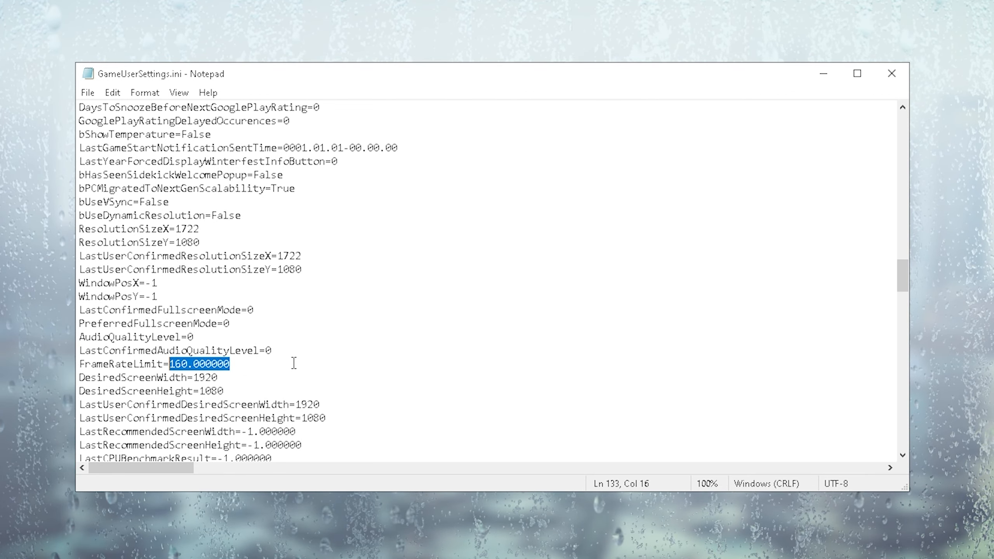
text(14)
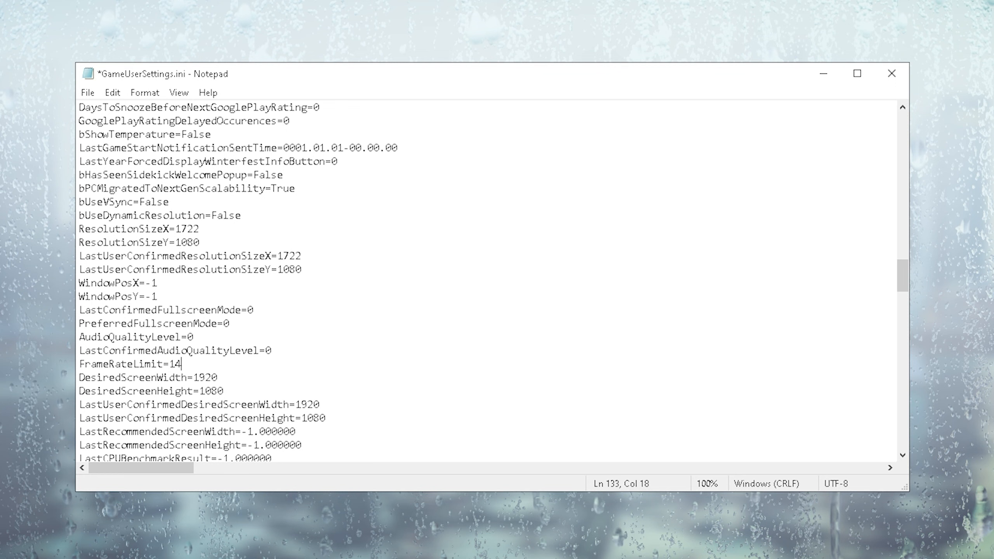
text(1)
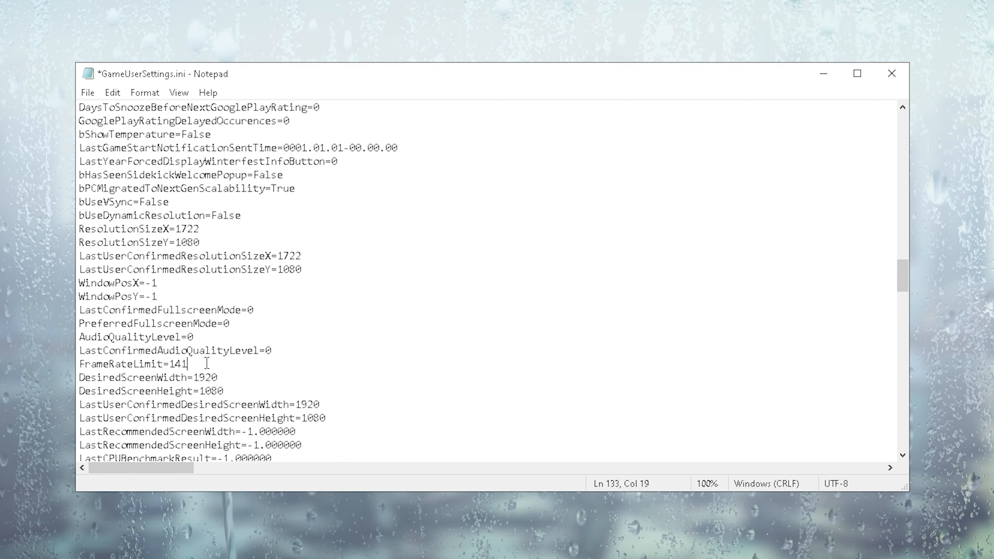
text(237)
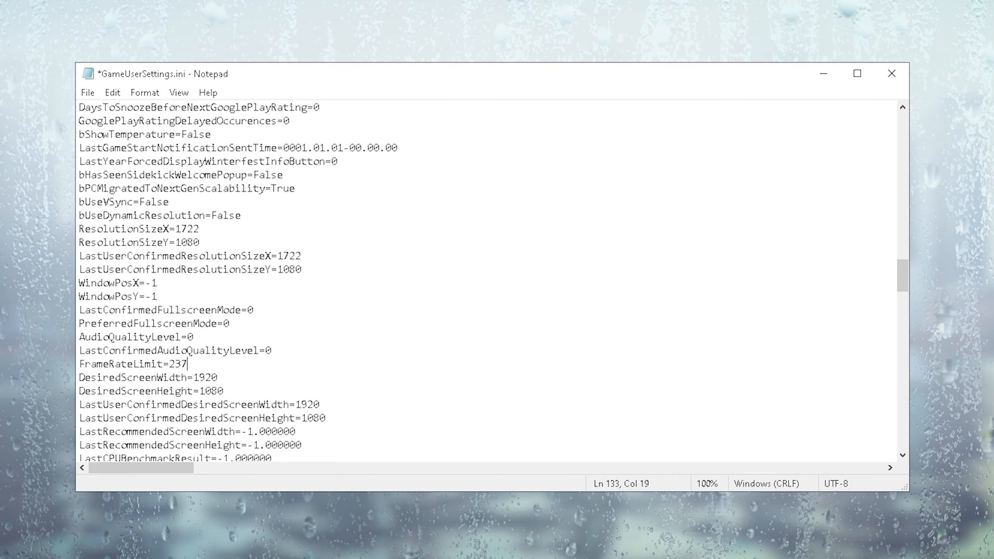
double_click(168, 364)
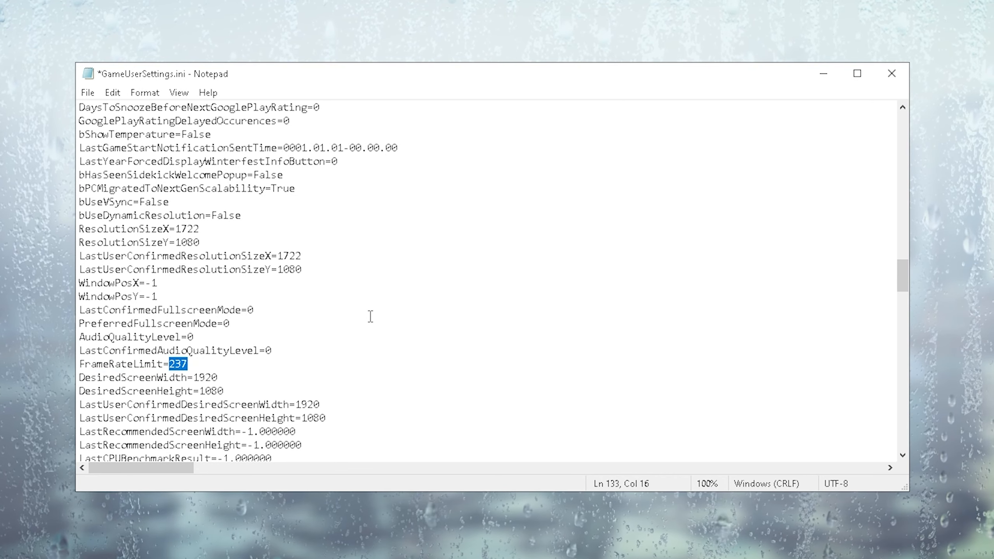
text(357)
text(%t)
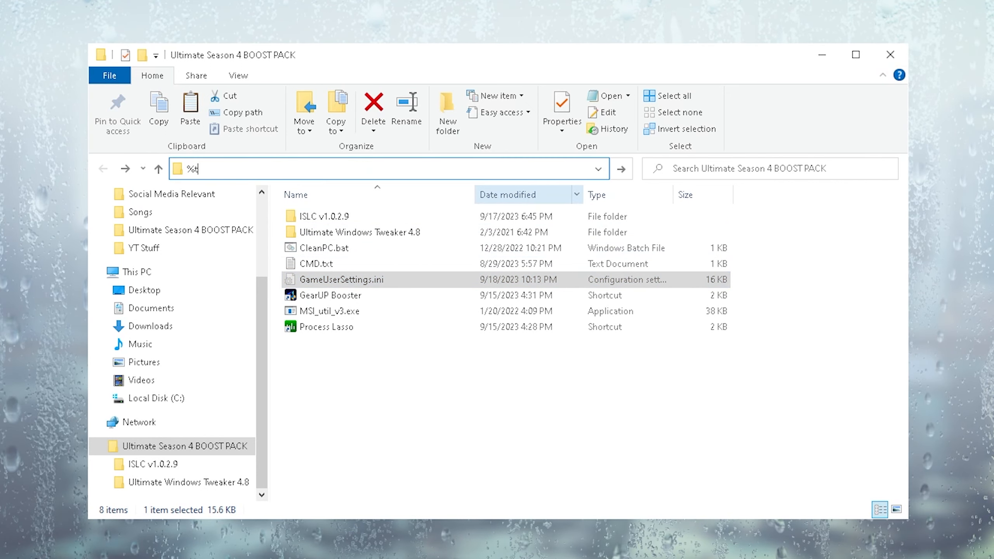
Go to %localappdata% and open FortniteGame's Saved\Config WindowsClient folder
key(enter)
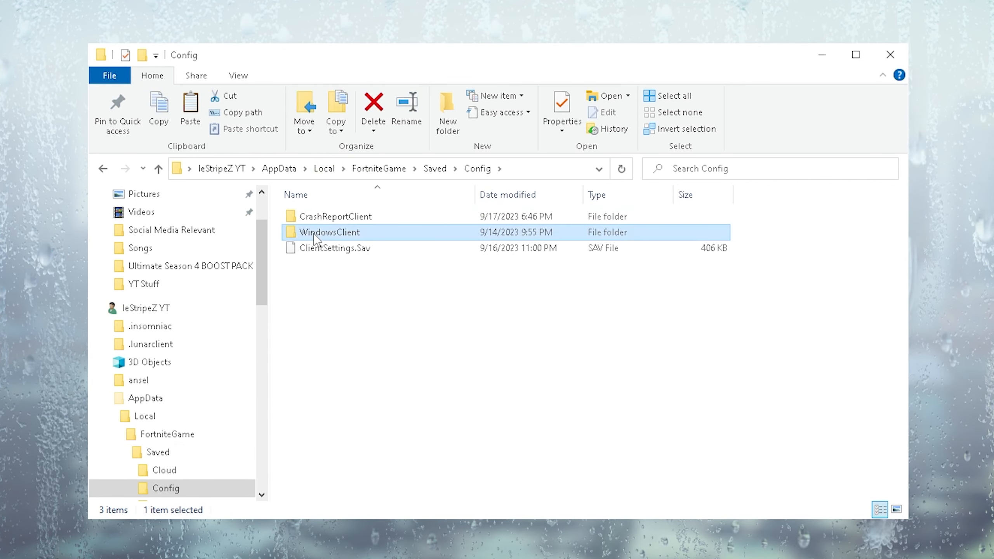
double_click(329, 232)
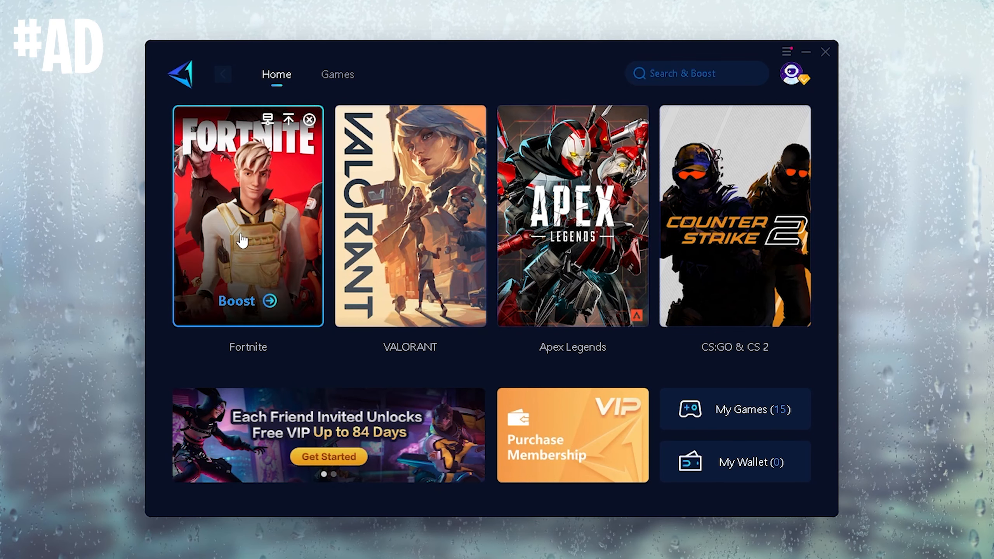
mouse_move(241, 253)
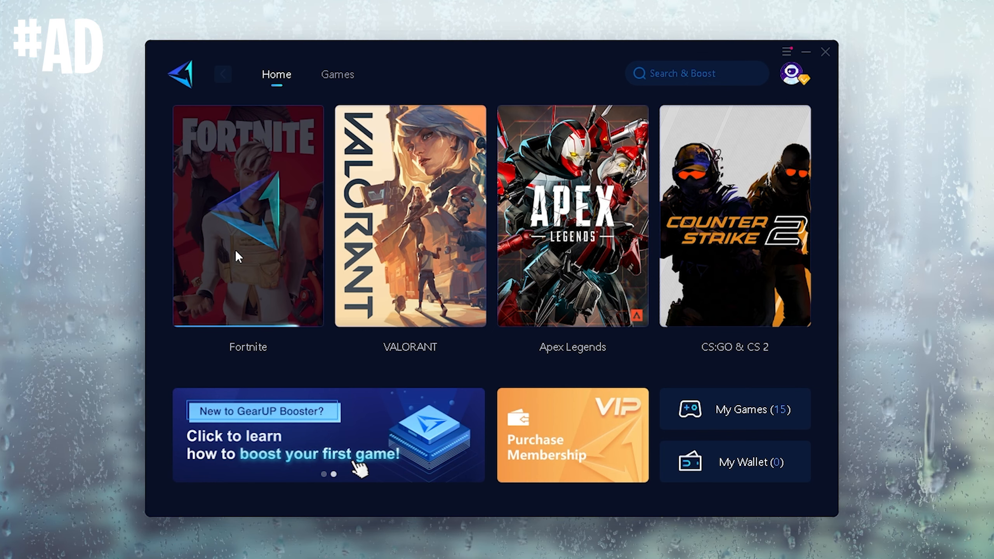
Boost Fortnite from its GearUP Booster card, reaching 10 ms ping and 0% loss
click(247, 215)
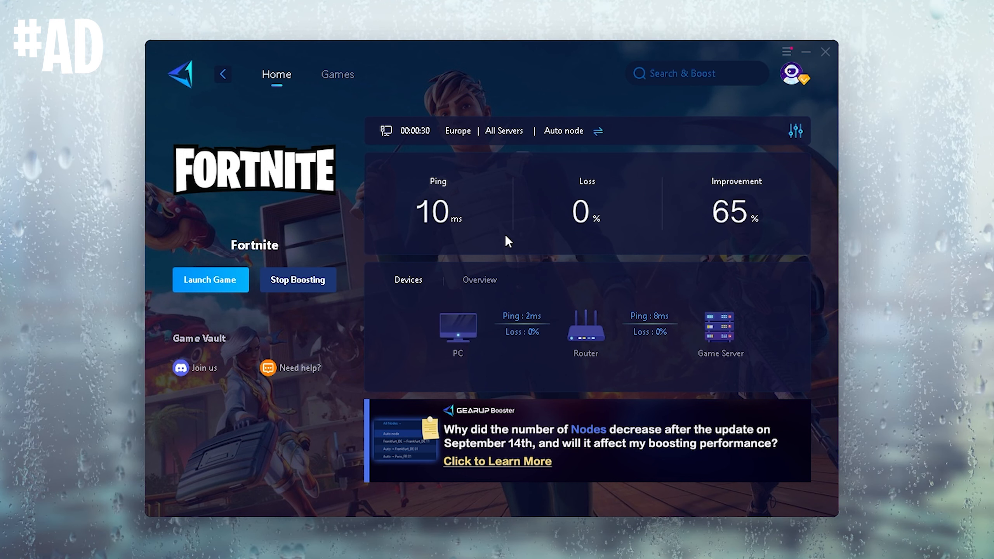
mouse_move(515, 204)
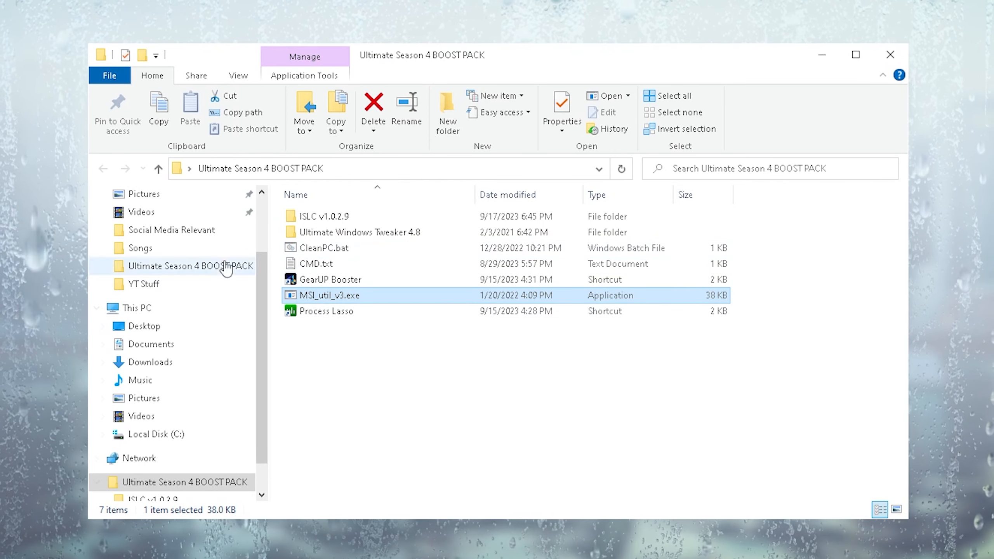
mouse_move(328, 296)
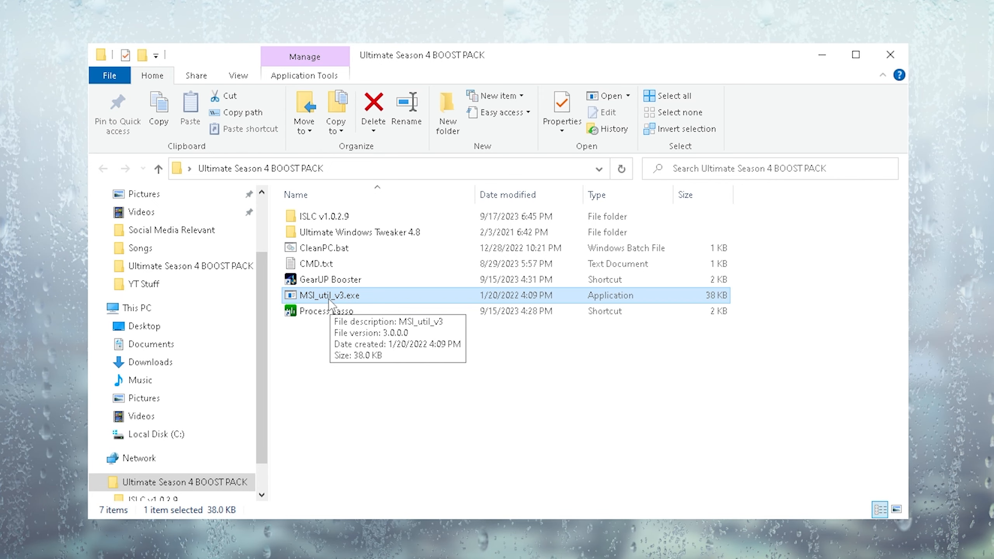
Run MSI_util_v3, enable MSI for the RTX 3070 Ti with Normal priority, then close it
double_click(329, 295)
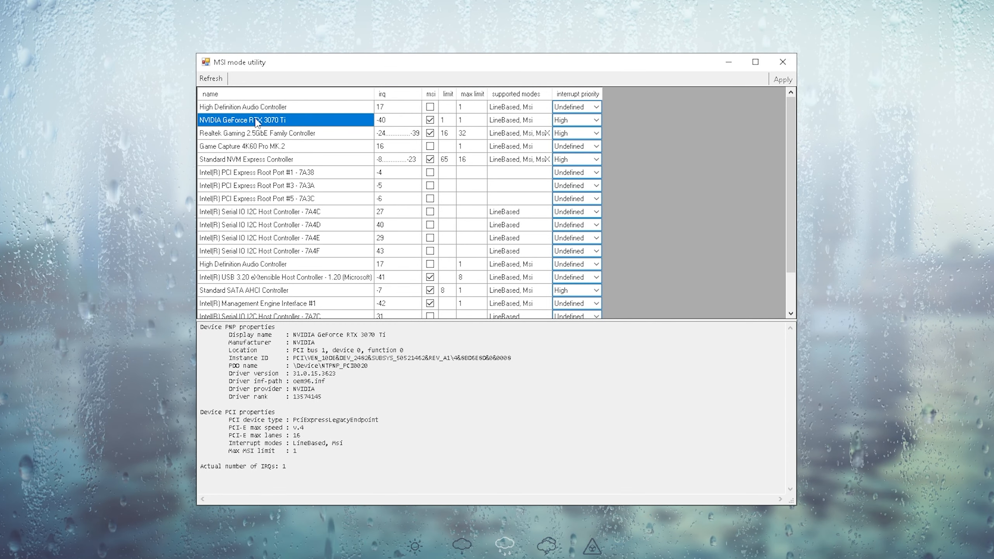
mouse_move(278, 123)
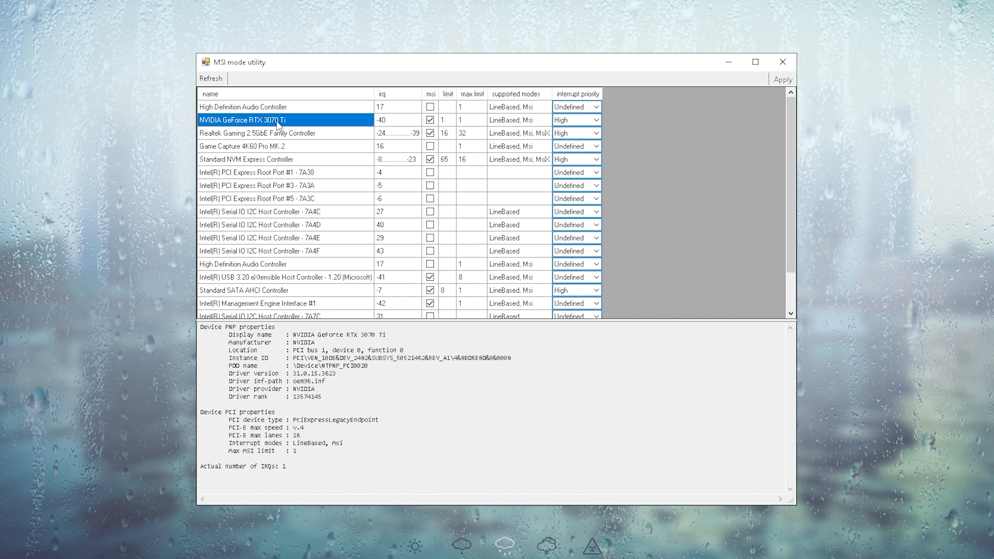
mouse_move(522, 101)
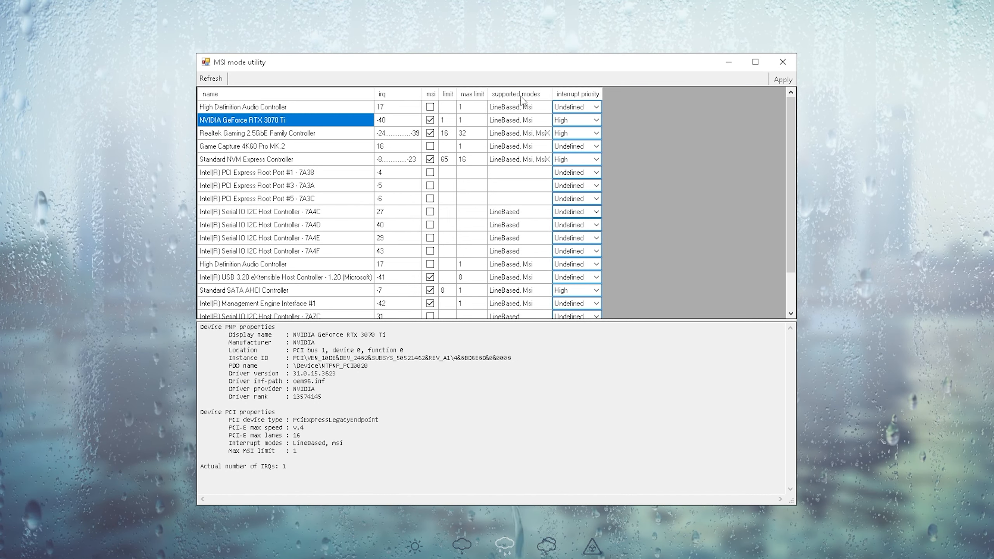
click(430, 120)
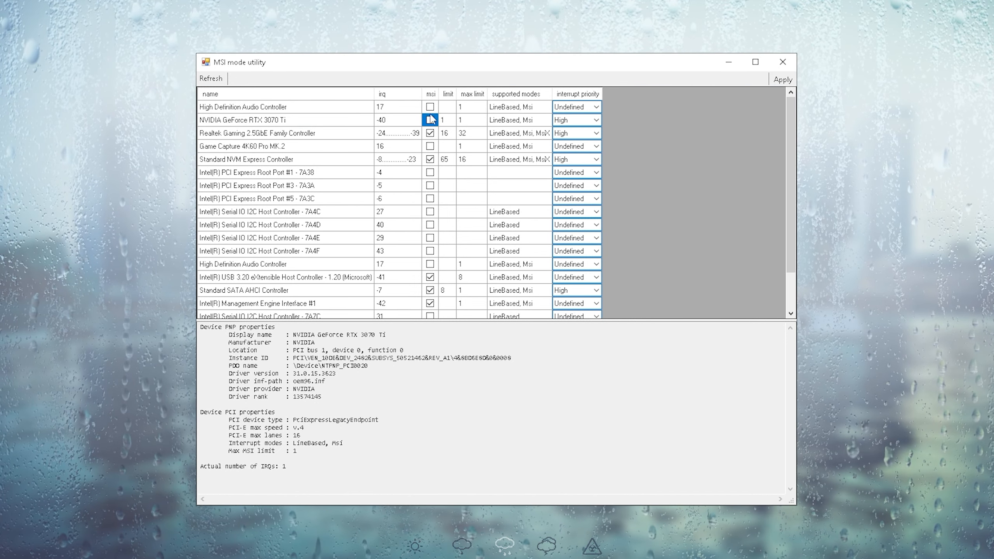
click(430, 120)
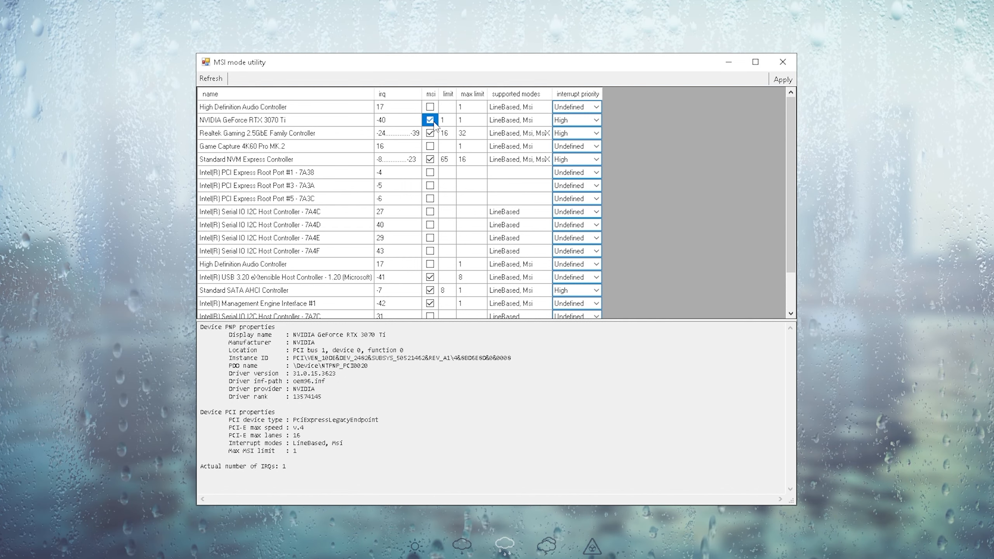
click(596, 120)
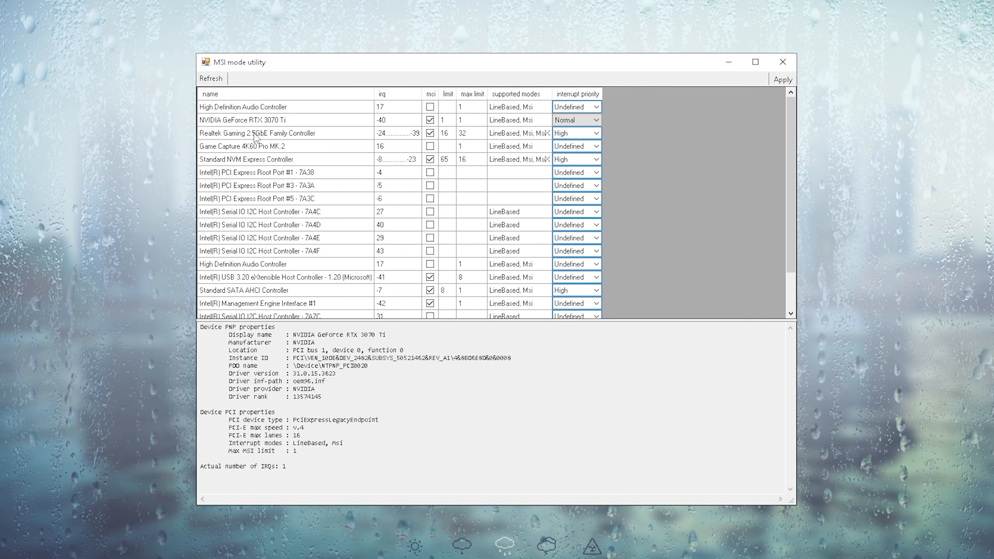
click(254, 120)
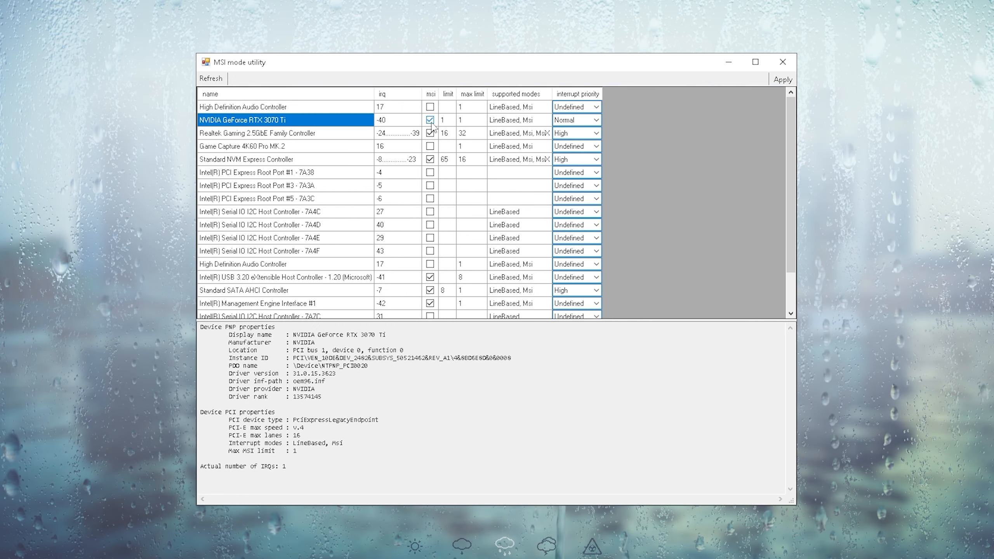
click(430, 133)
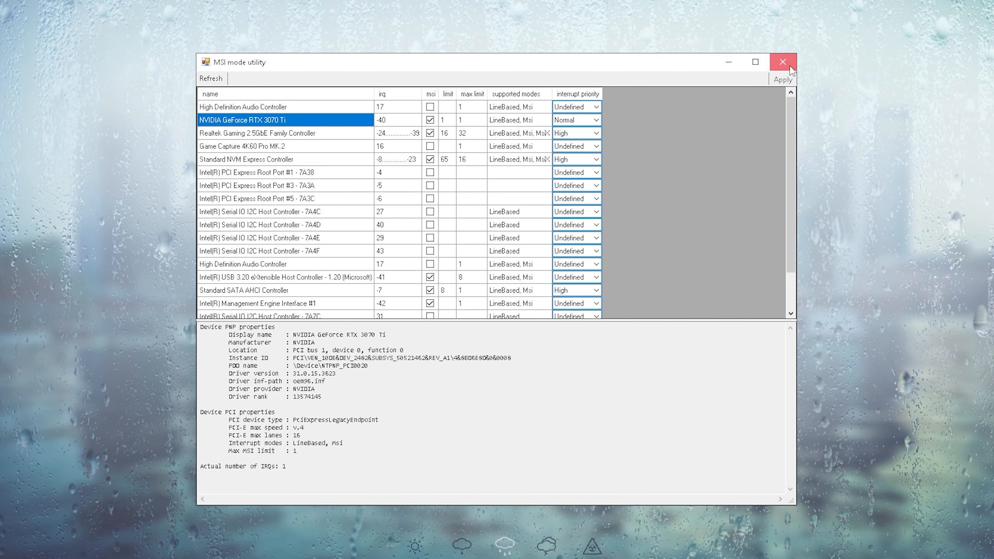
click(783, 61)
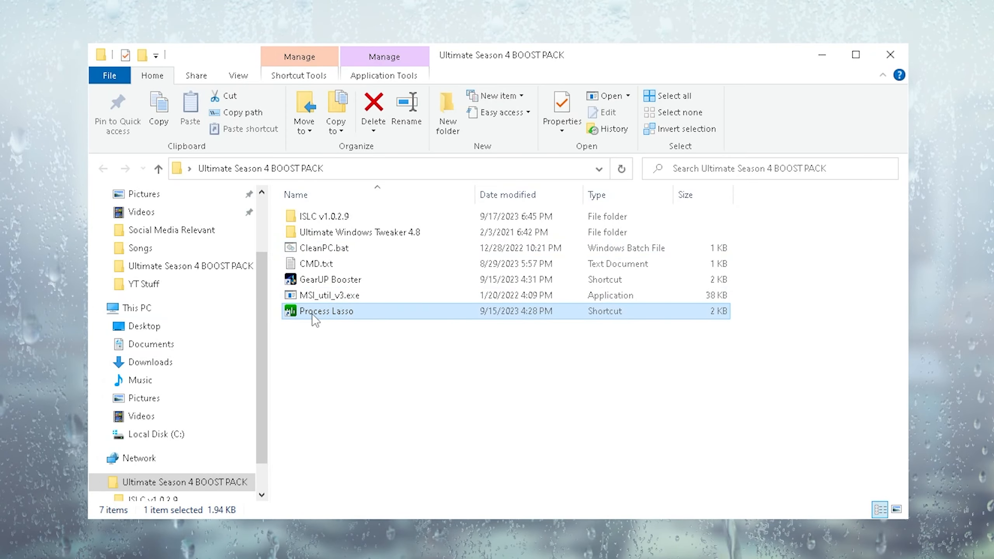
Launch Process Lasso and open its Main menu
double_click(326, 311)
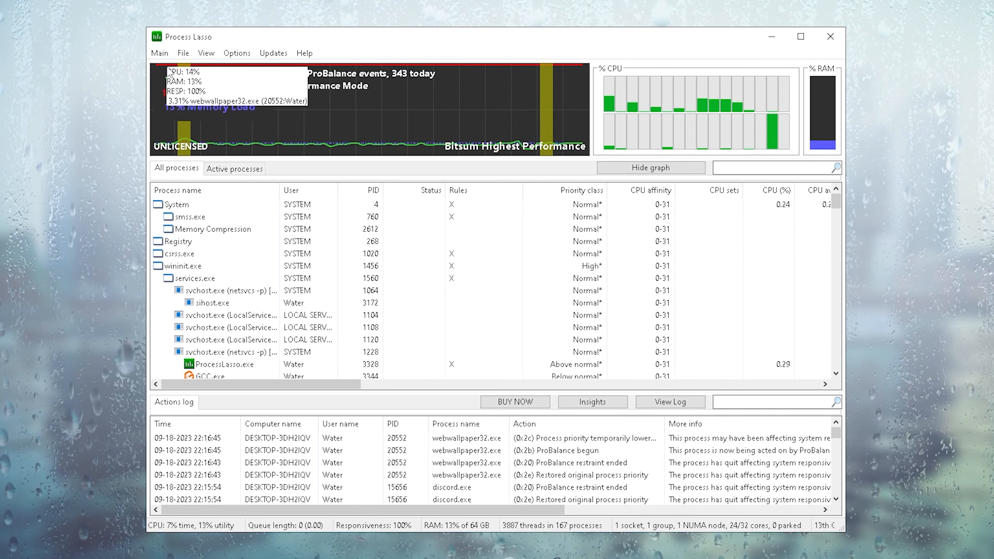
click(159, 53)
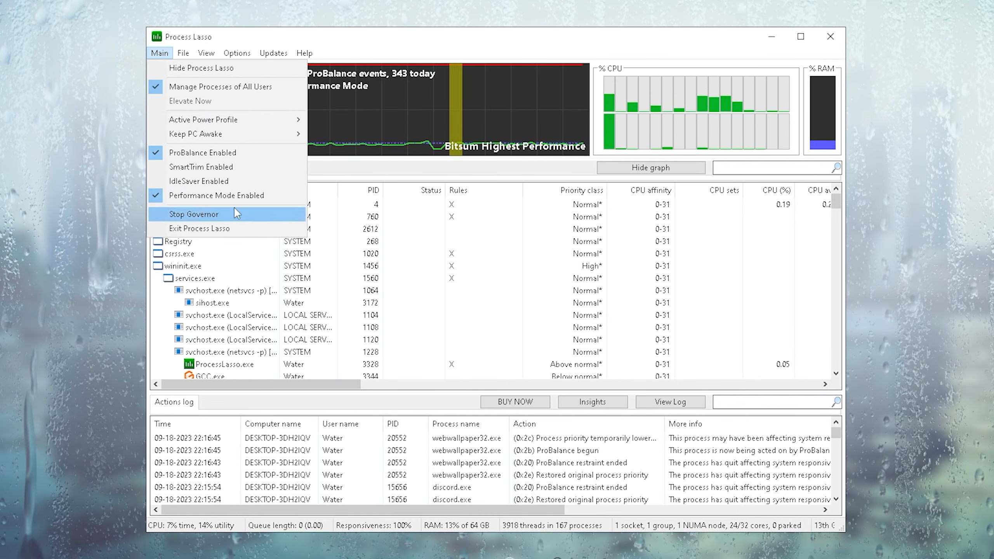
mouse_move(216, 195)
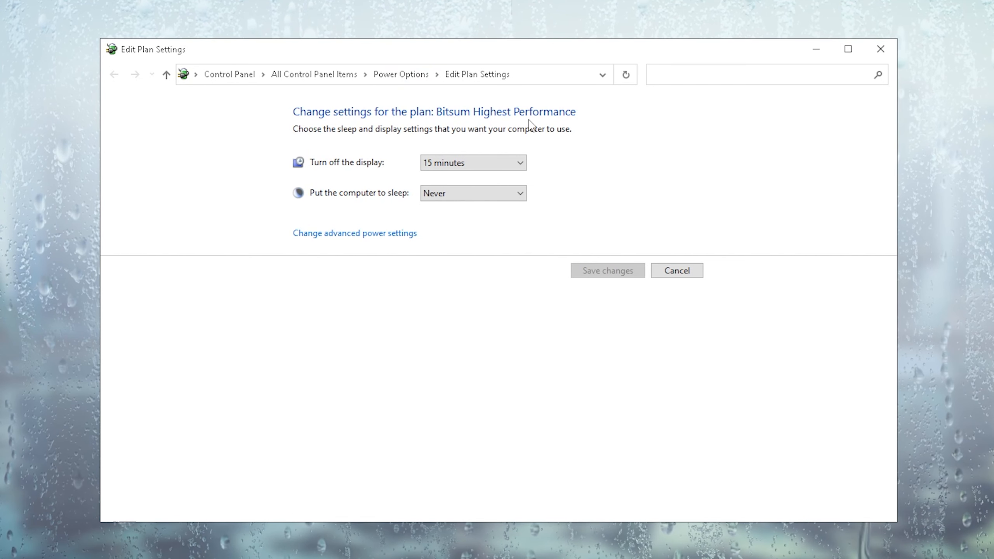
mouse_move(347, 240)
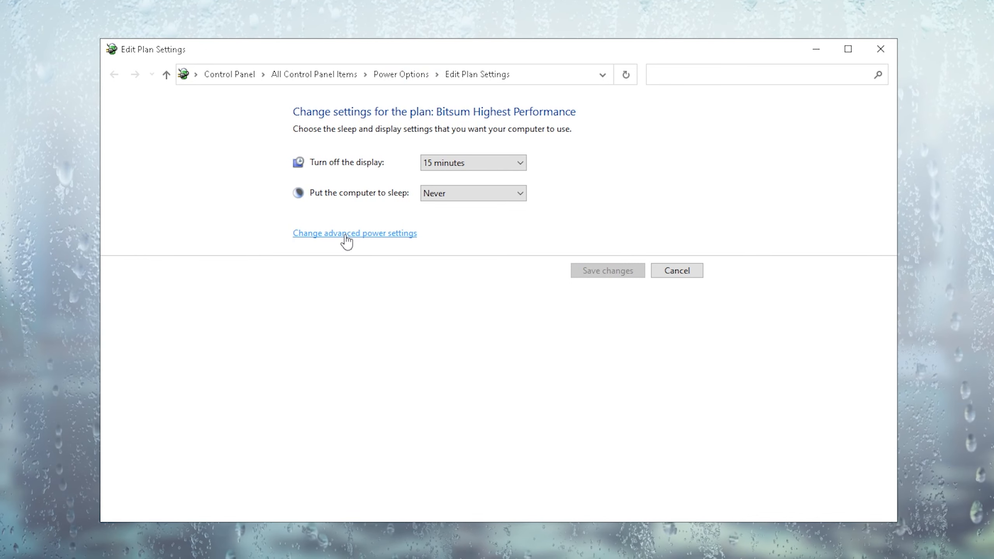
Keep minimum and maximum processor state at 100% in the advanced power settings
click(355, 232)
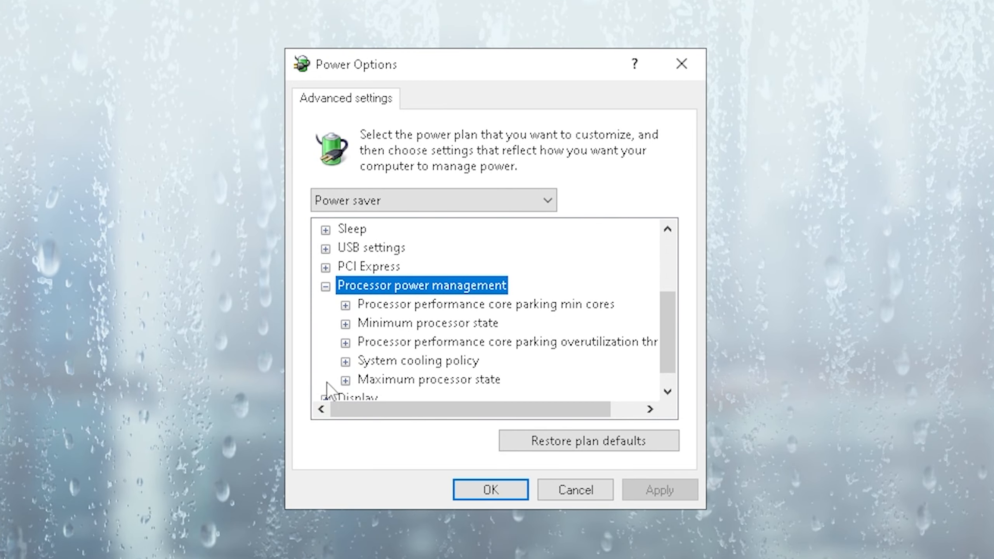
click(346, 323)
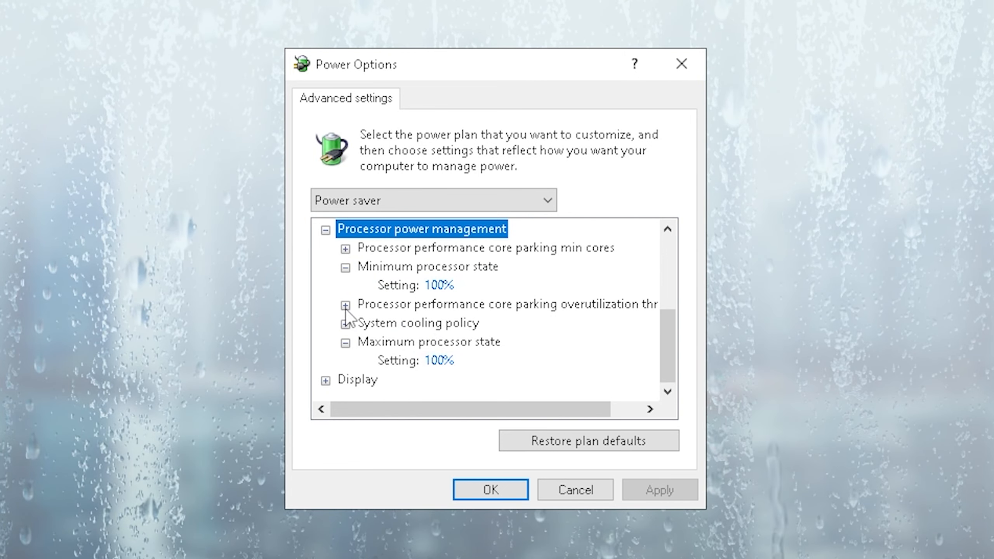
click(346, 305)
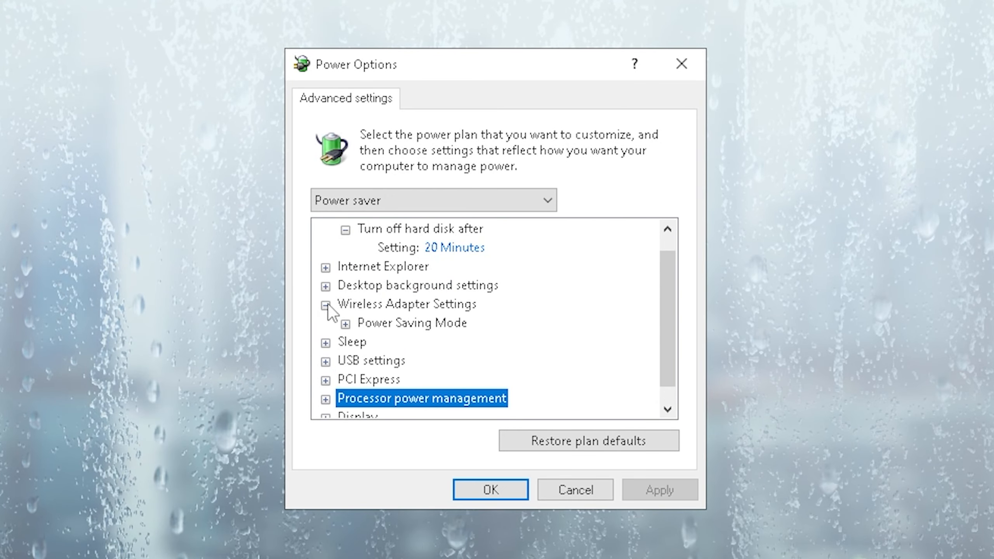
Set wireless adapter power saving to Maximum Performance and hard disk turn-off to 0
click(346, 324)
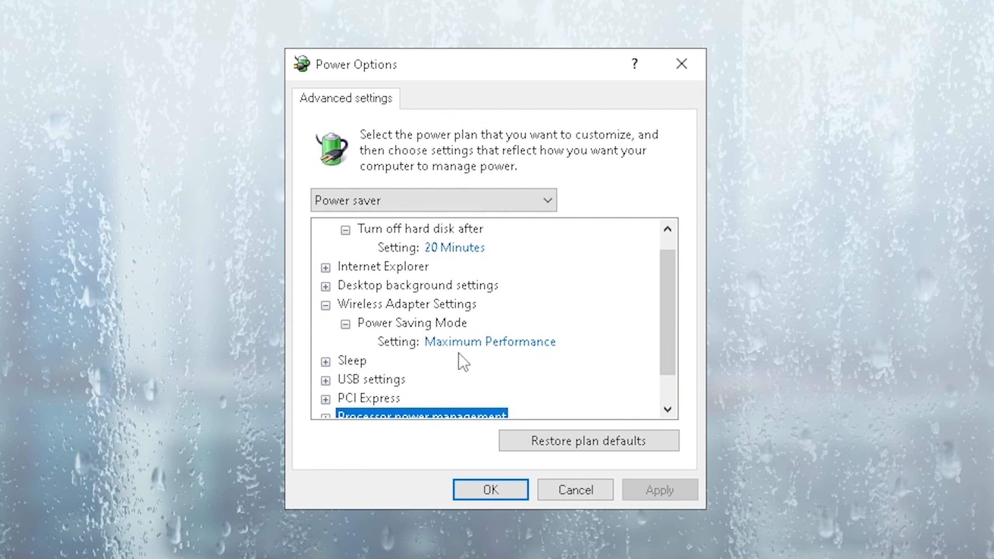
click(491, 341)
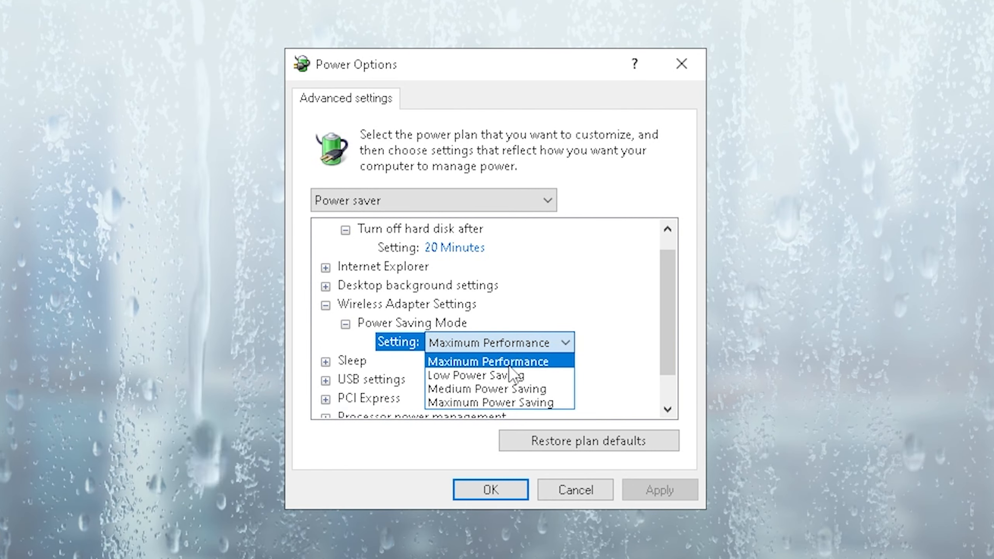
click(488, 360)
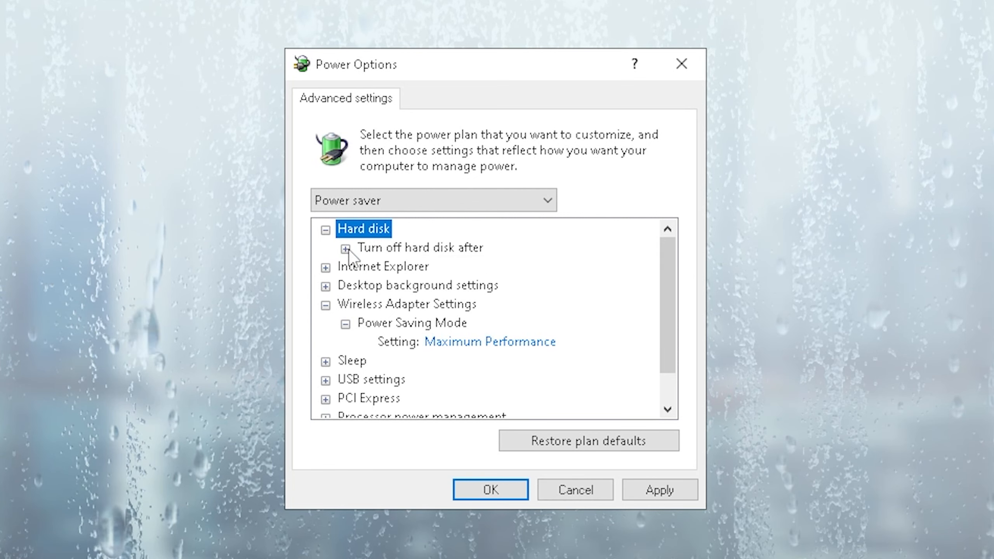
click(346, 248)
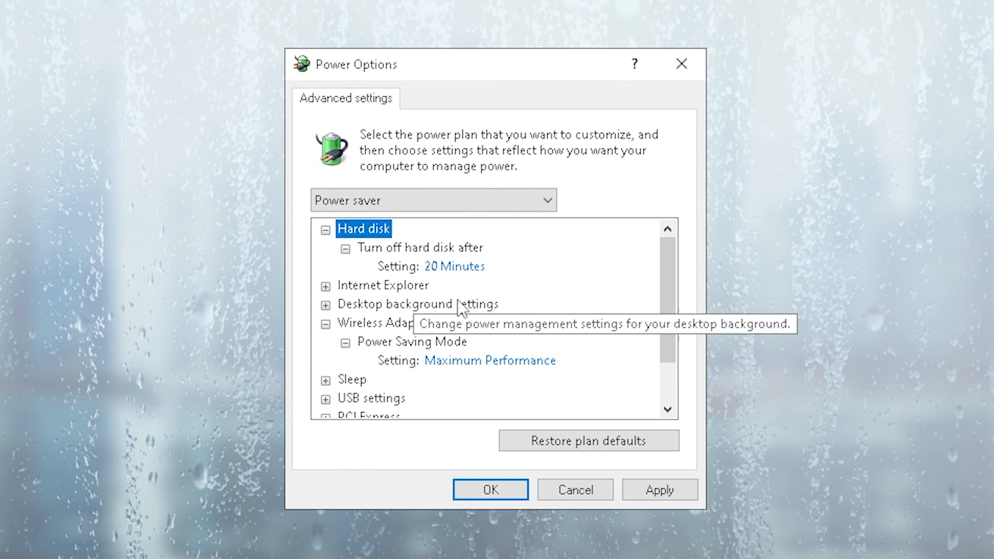
click(455, 266)
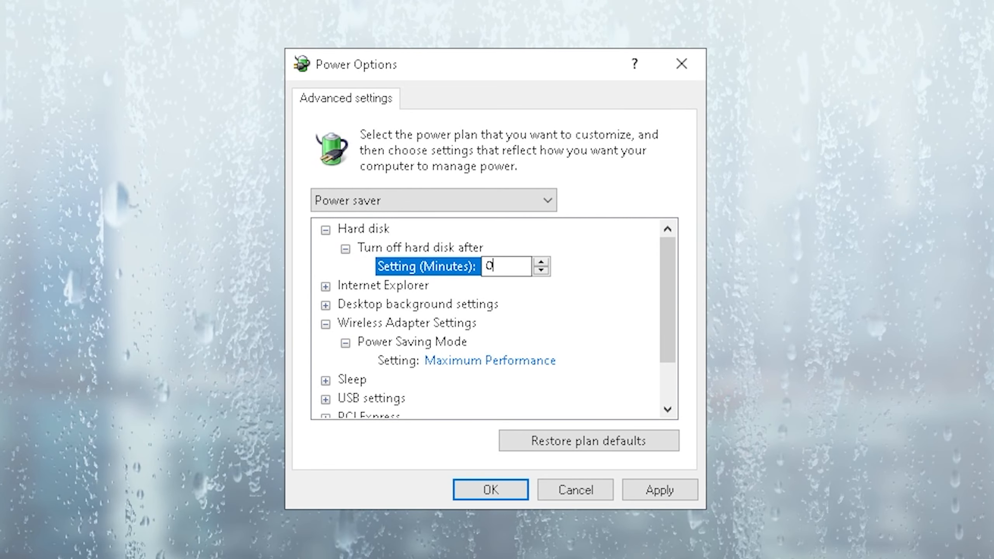
click(489, 490)
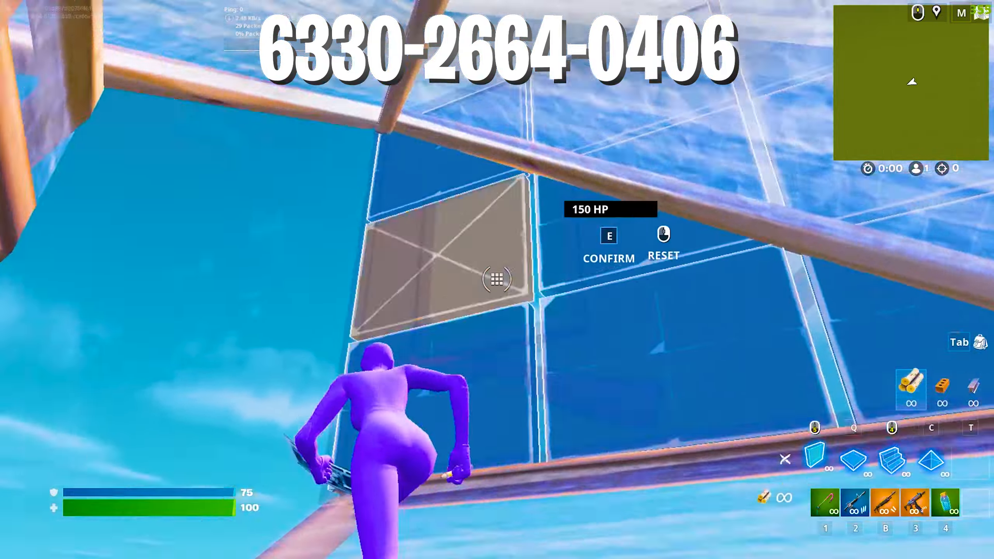
Set Fortnite to Near view distance, High textures and Low meshes; confirm Europe matchmaking
click(25, 469)
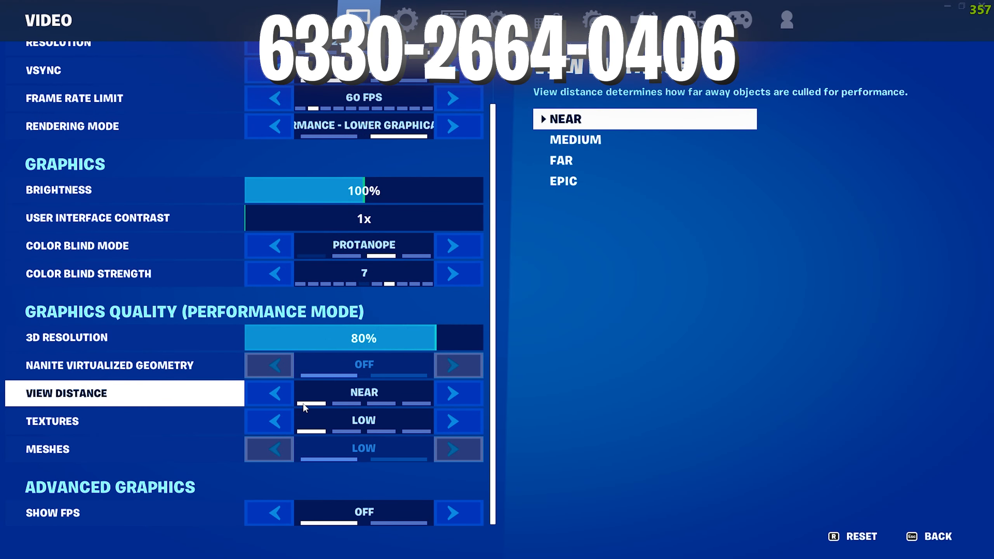
click(458, 421)
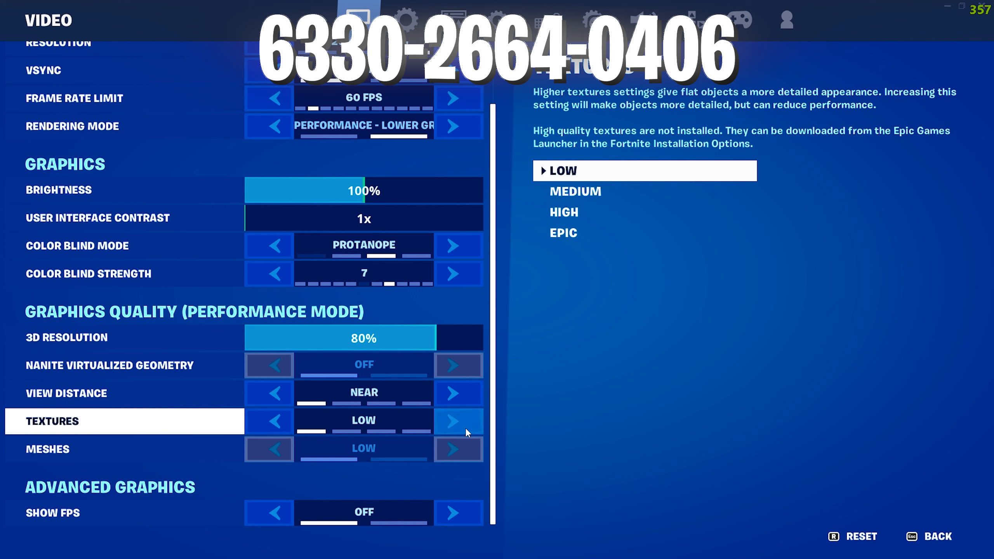
click(458, 421)
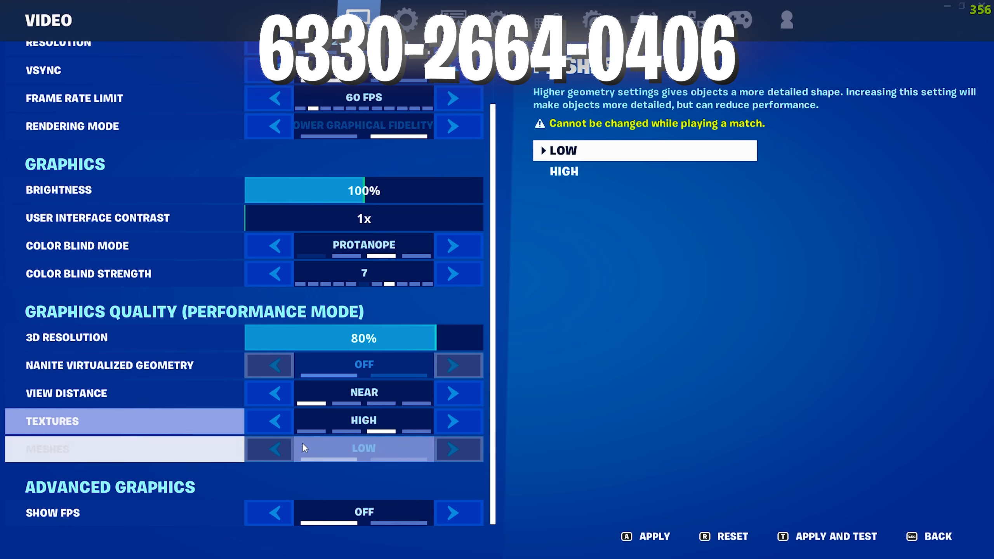
click(407, 20)
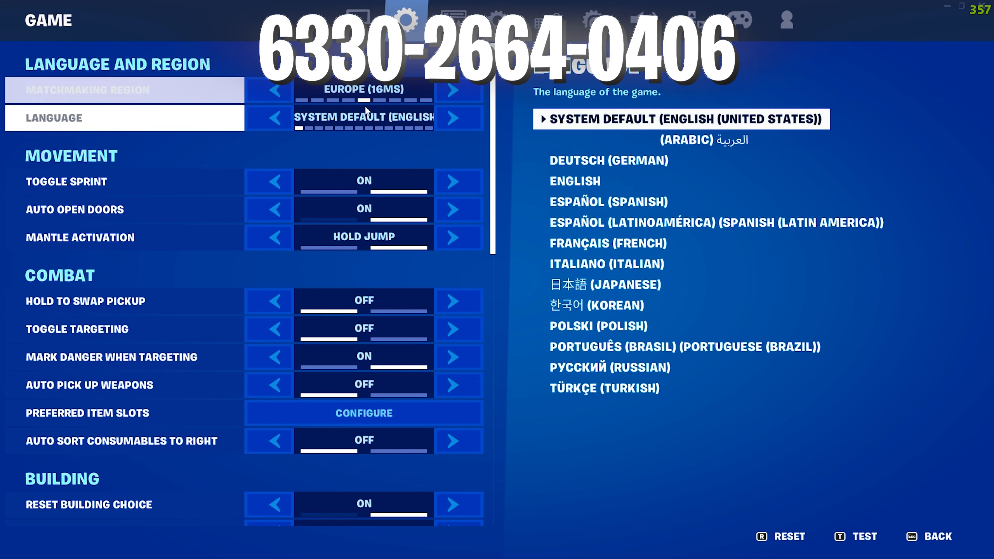
click(123, 90)
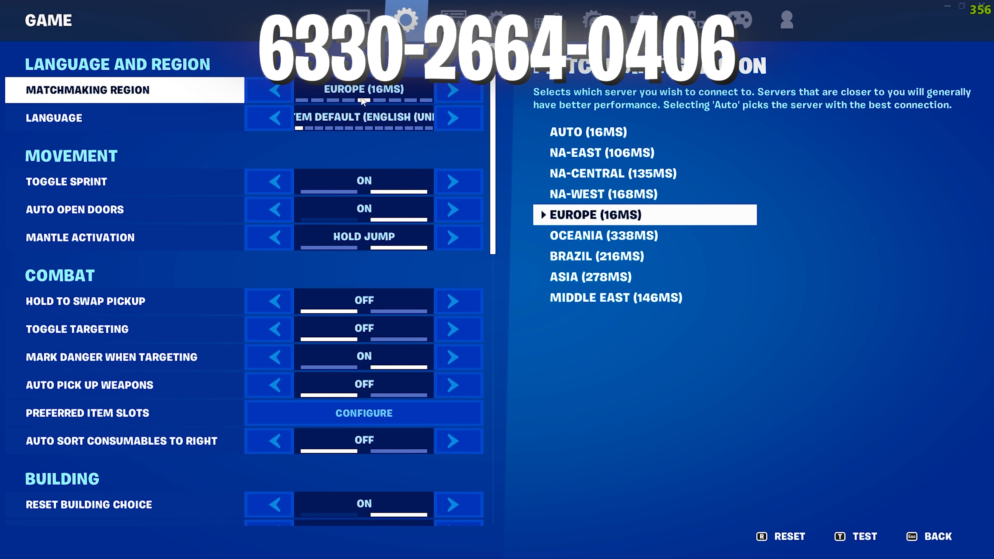